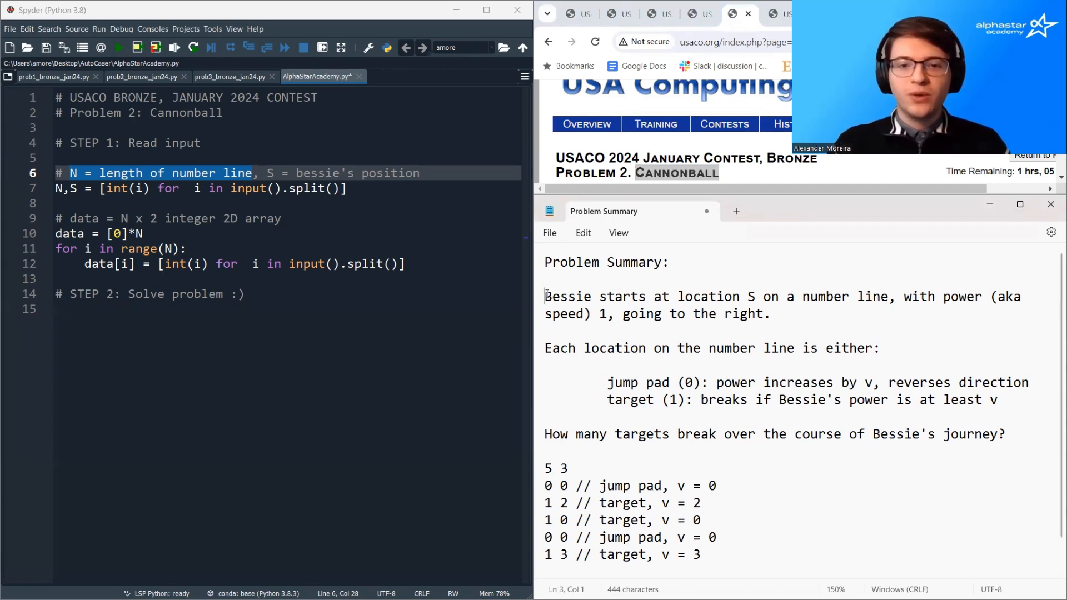
- Highlight the key rules: start at S with power 1, jump pads add v and reverse, targets break
{"action": "double_click", "coordinate": [567, 296]}
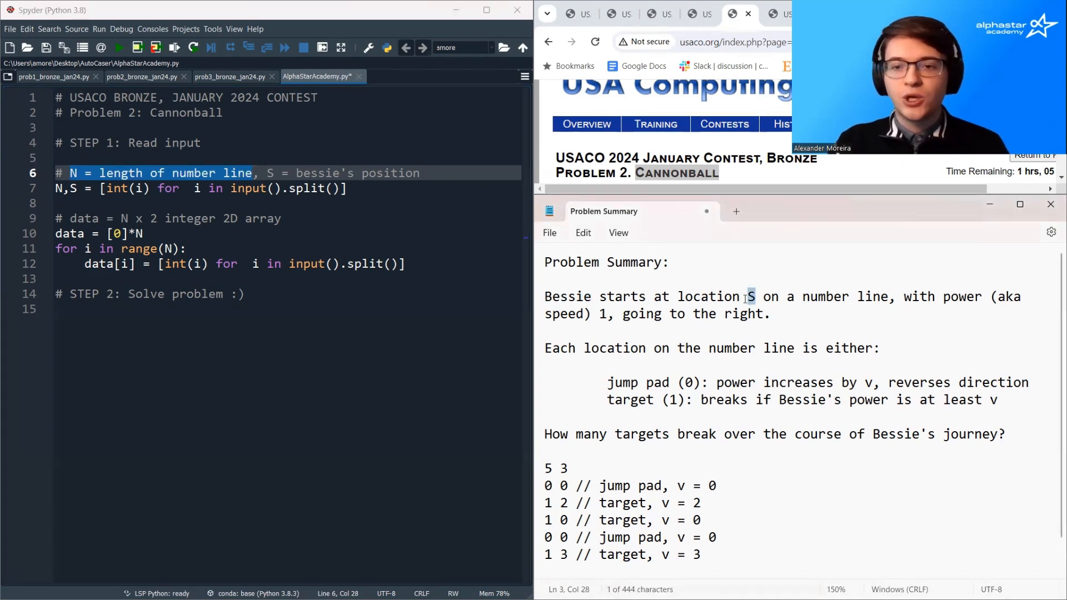
{"action": "double_click", "coordinate": [751, 297]}
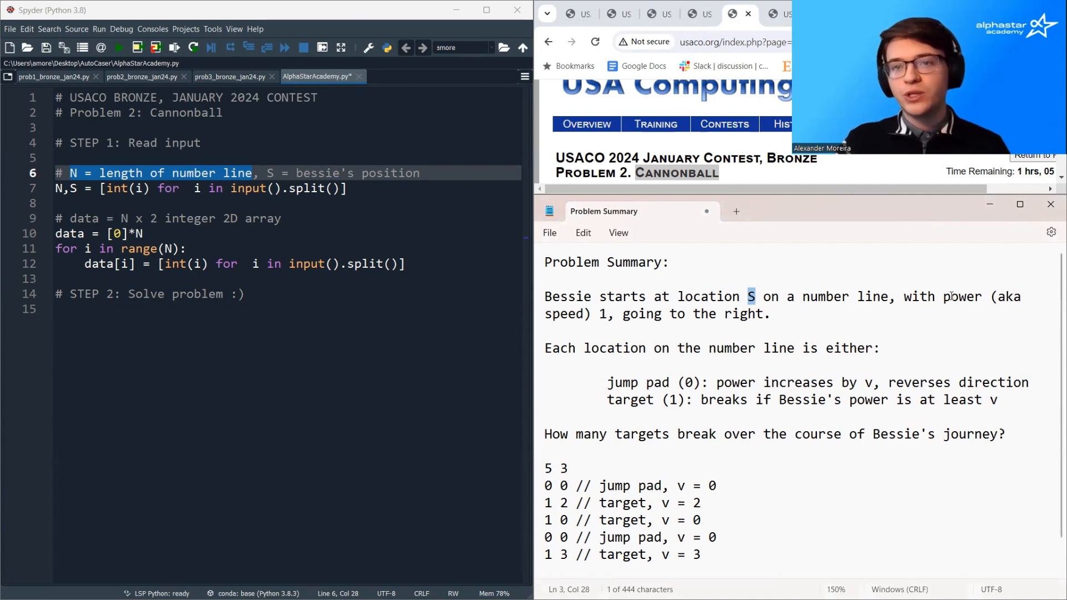
{"action": "double_click", "coordinate": [962, 297]}
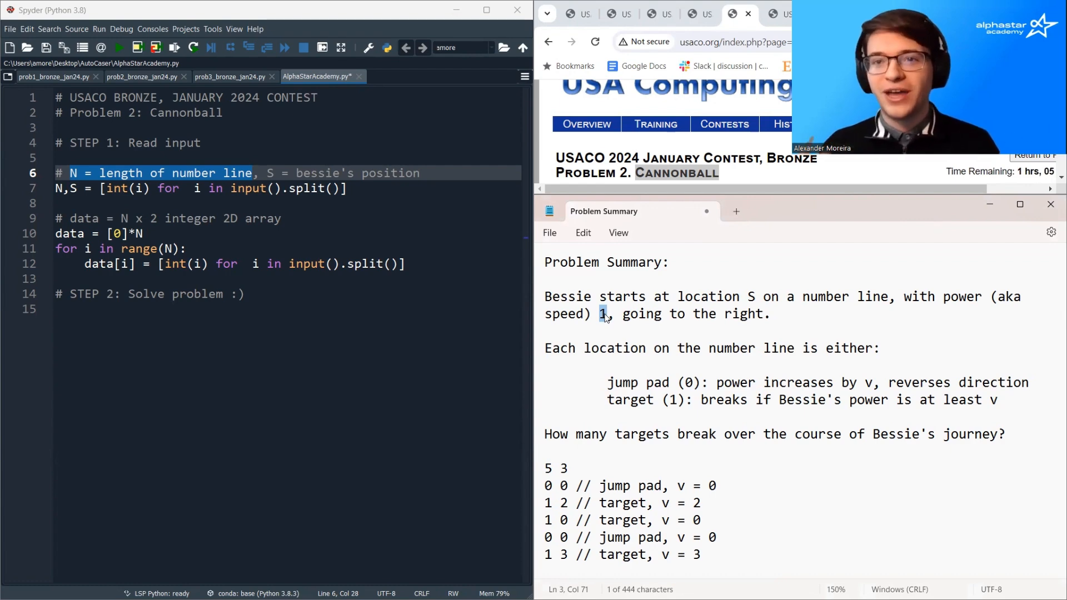
{"action": "left_click_drag", "start_coordinate": [622, 313], "coordinate": [767, 314]}
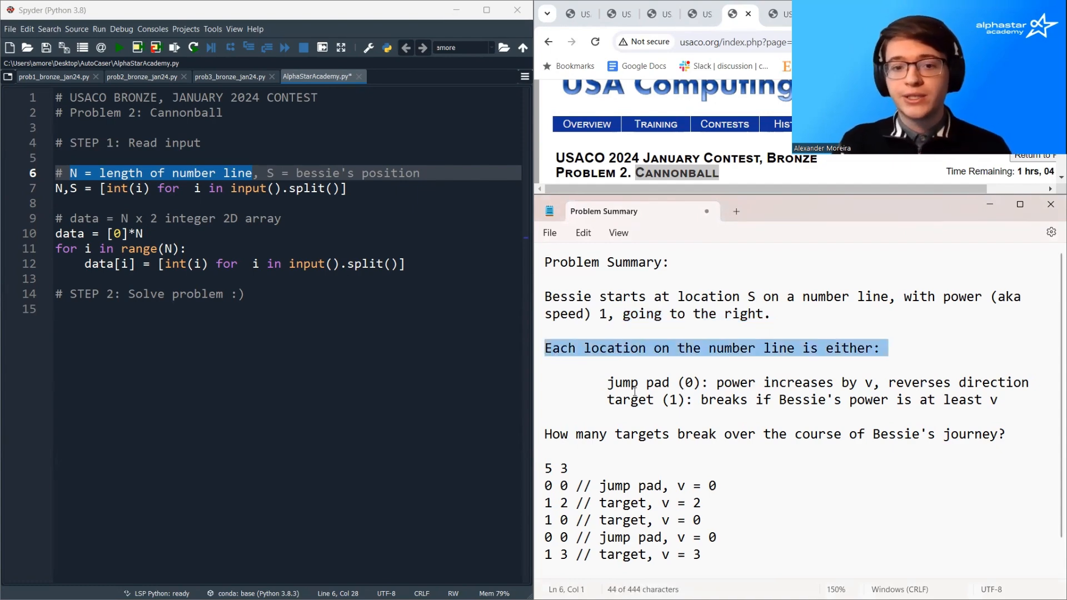
{"action": "double_click", "coordinate": [638, 383]}
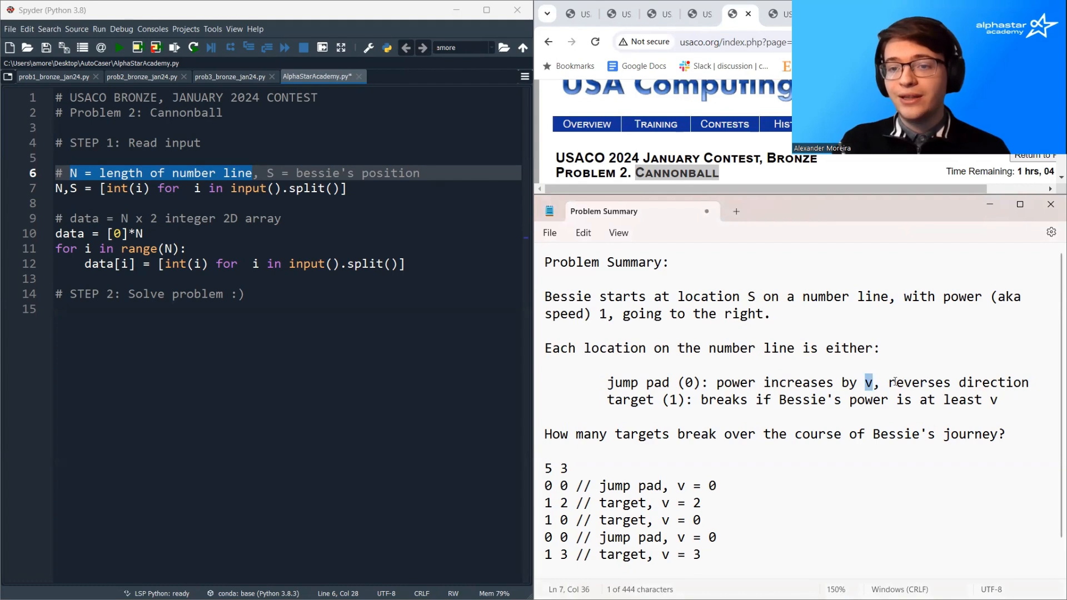
{"action": "left_click_drag", "start_coordinate": [889, 382], "coordinate": [1029, 382]}
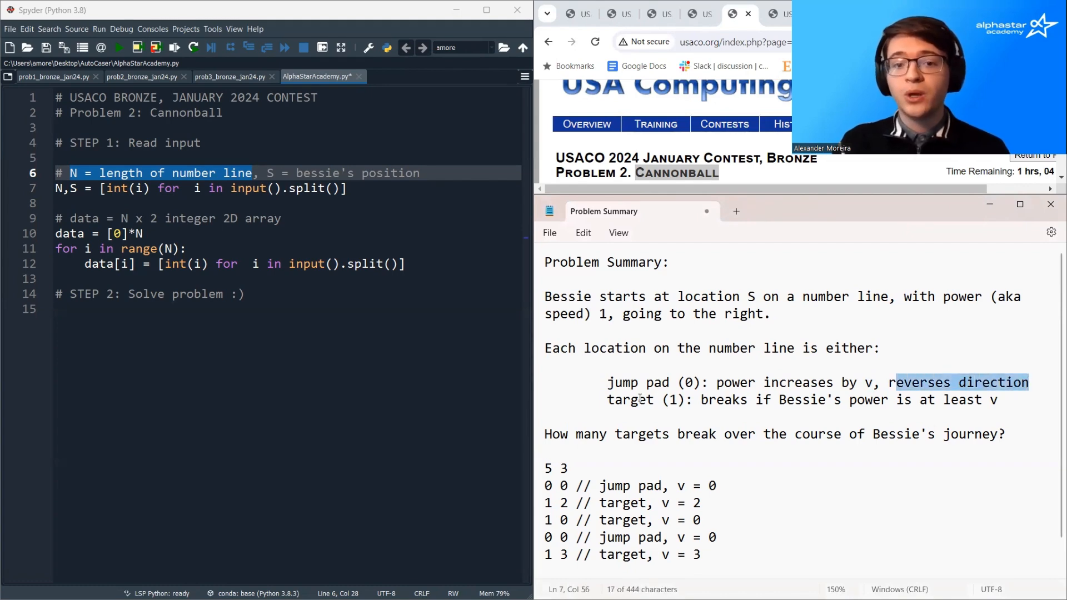
{"action": "double_click", "coordinate": [629, 399]}
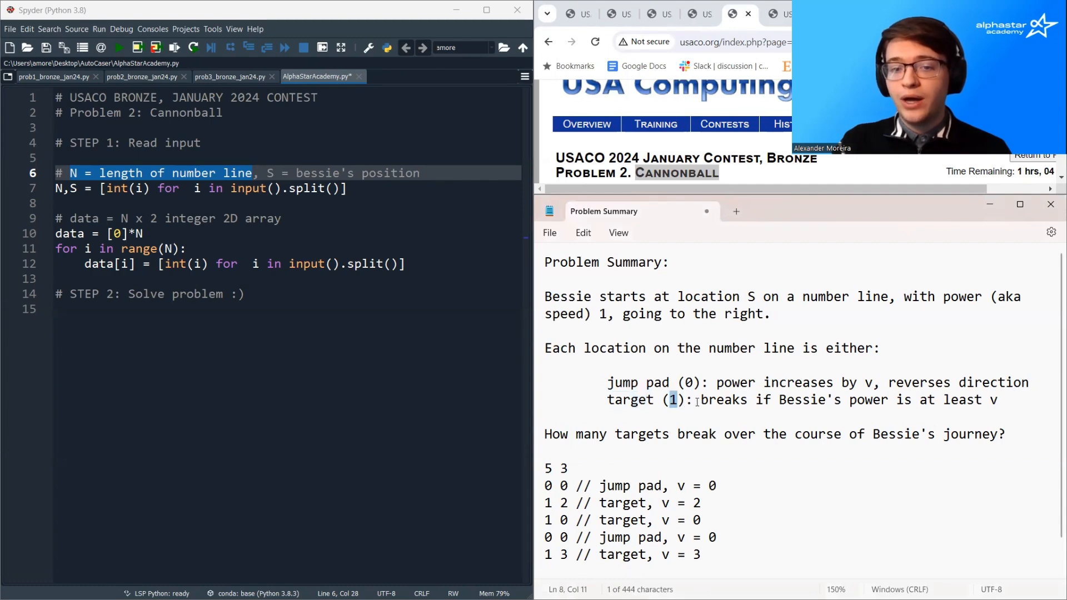
{"action": "left_click_drag", "start_coordinate": [700, 400], "coordinate": [998, 400]}
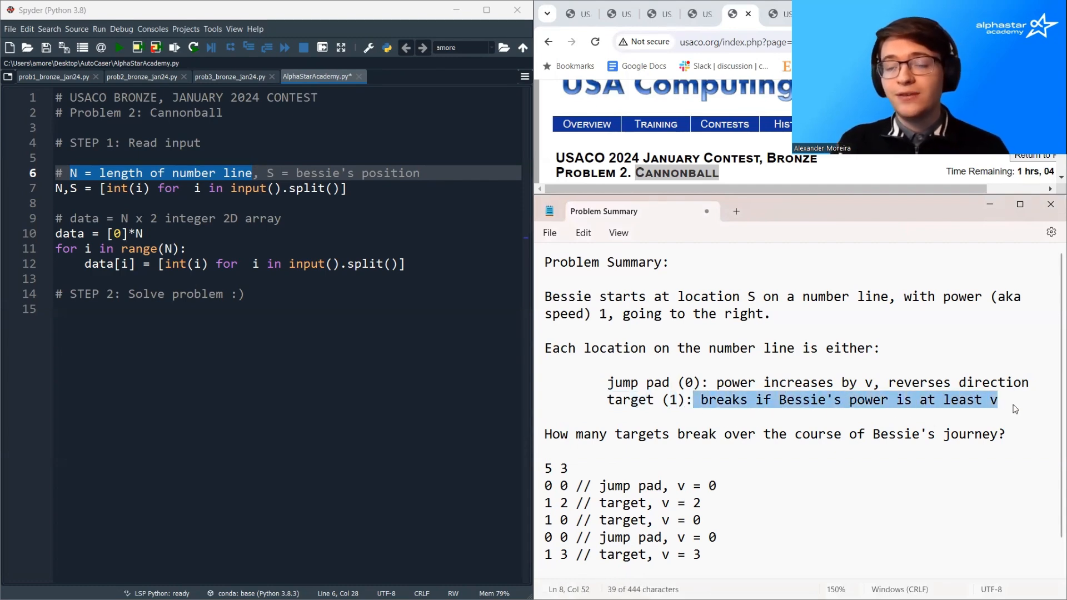
{"action": "mouse_move", "coordinate": [1003, 406]}
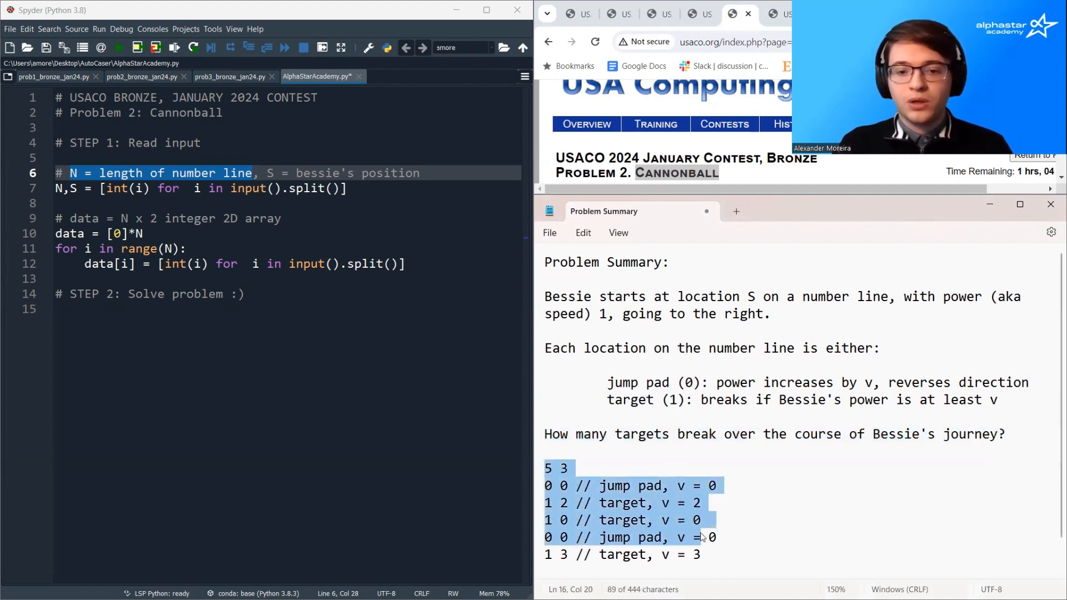
- Annotate the sample row '1 0 // target, v = 0' with '-> breaks'
{"action": "left_click", "coordinate": [546, 469]}
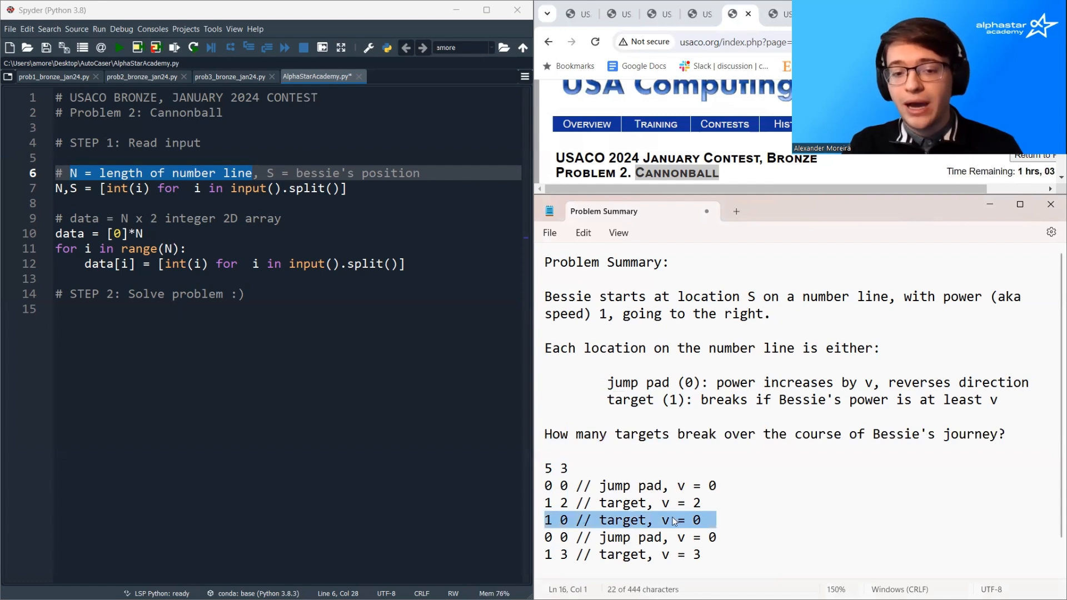
{"action": "left_click", "coordinate": [708, 520]}
{"action": "type", "text": " -> bre"}
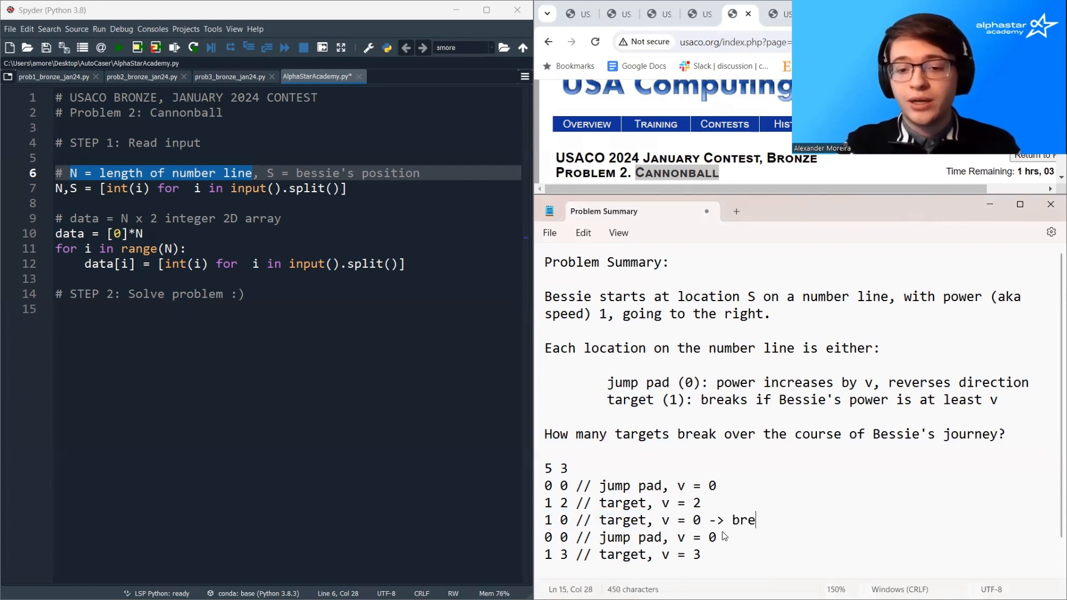
{"action": "type", "text": "aks"}
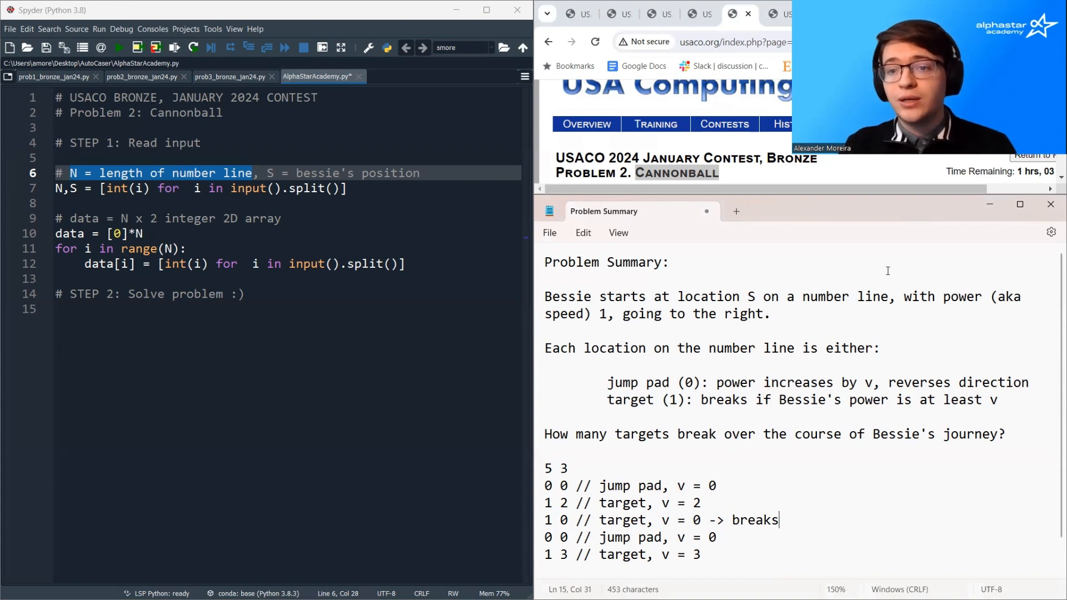
{"action": "double_click", "coordinate": [962, 297]}
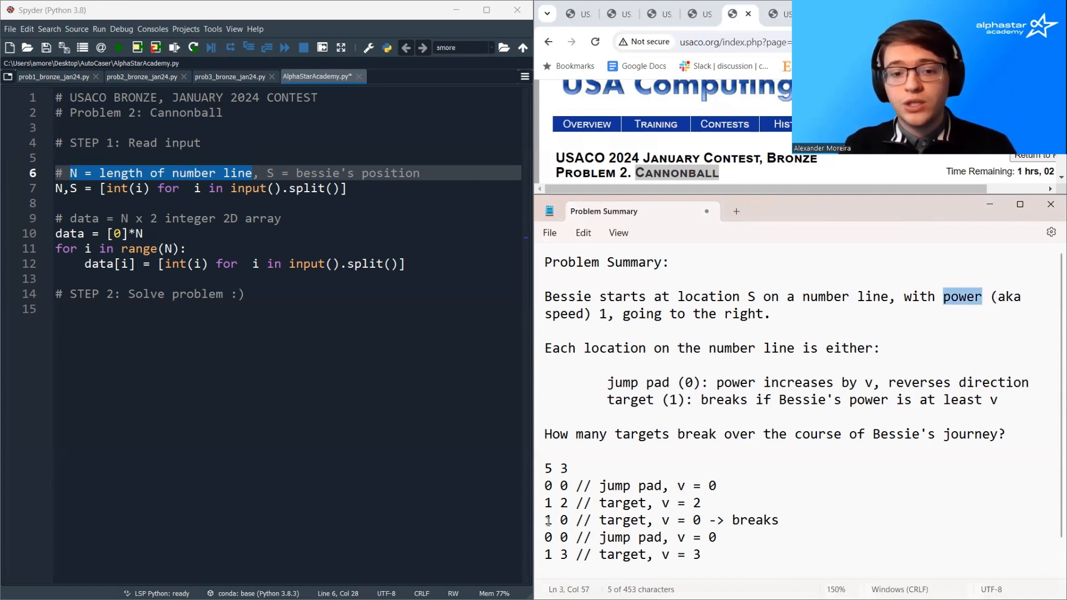
{"action": "triple_click", "coordinate": [660, 521]}
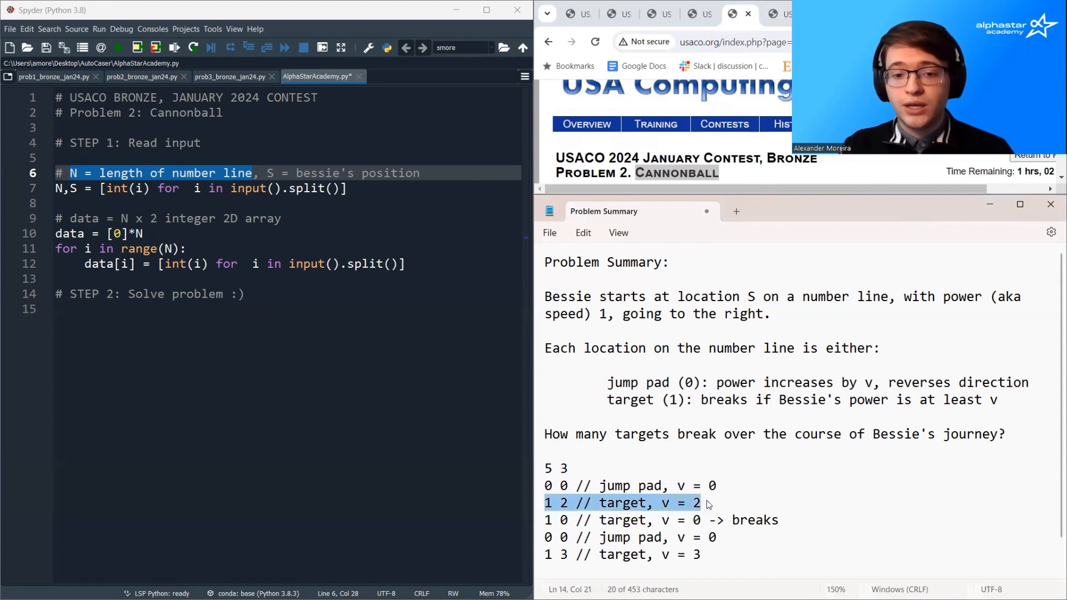
{"action": "left_click", "coordinate": [563, 503]}
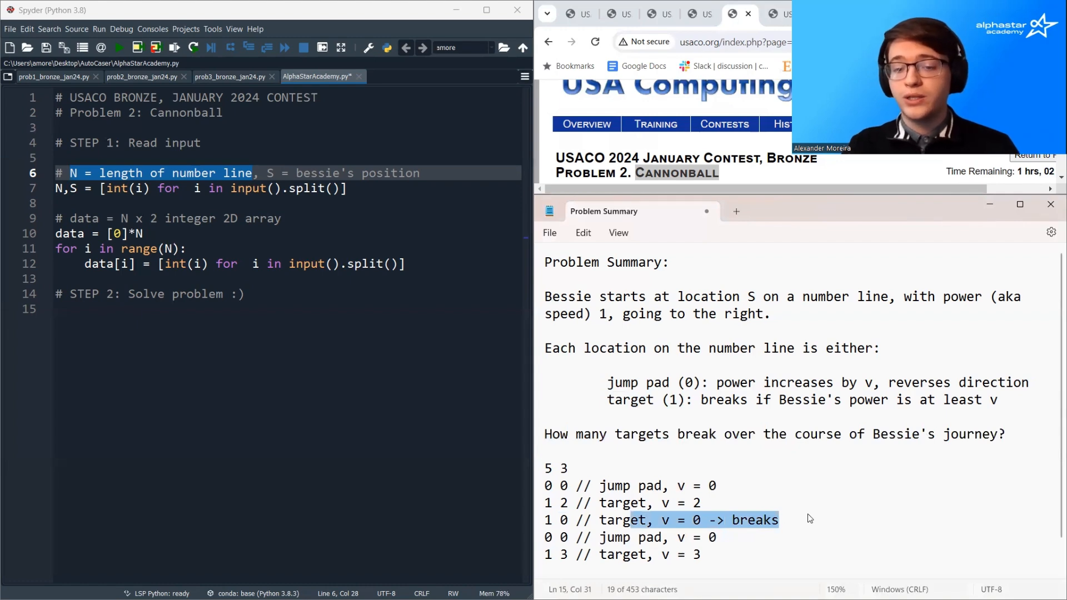
{"action": "mouse_move", "coordinate": [740, 525]}
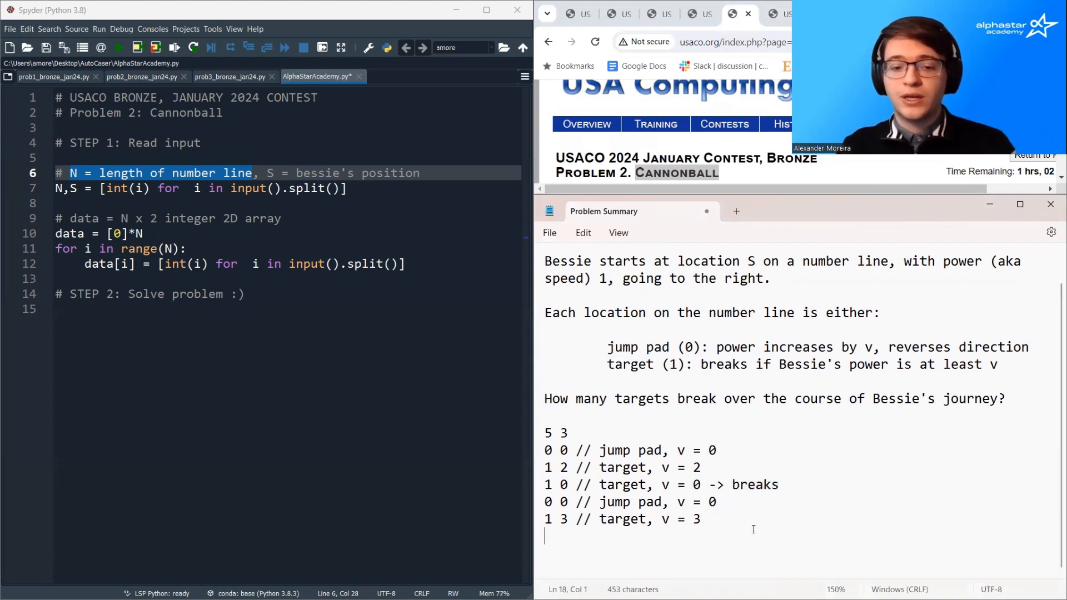
- Add 'Answer: 1' below the sample input and correct the first sample line to '5 3'
{"action": "type", "text": "Answer:"}
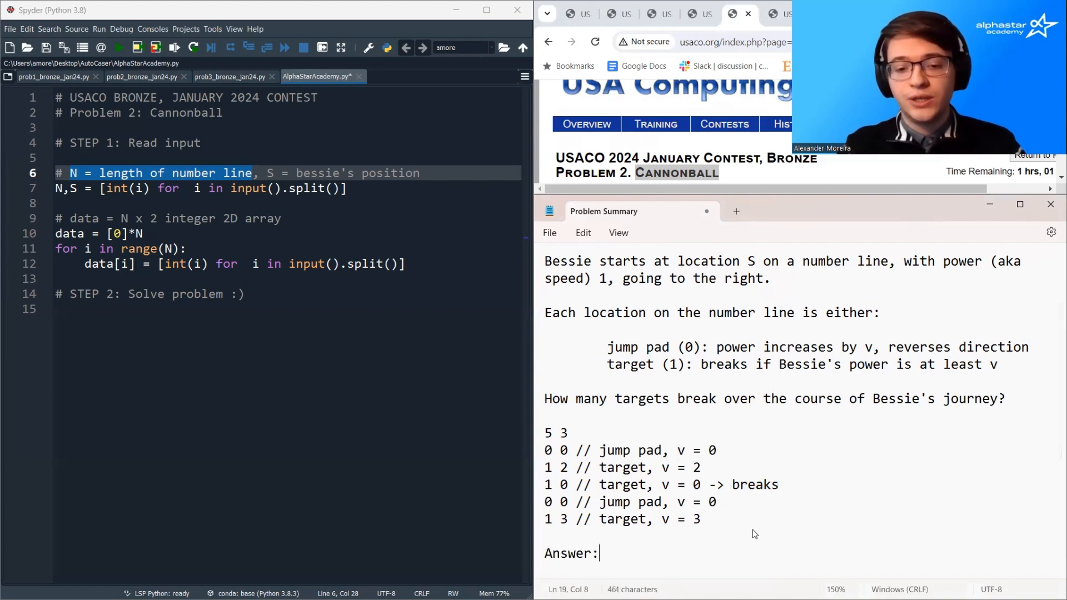
{"action": "type", "text": "1"}
{"action": "left_click", "coordinate": [560, 433]}
{"action": "type", "text": "5"}
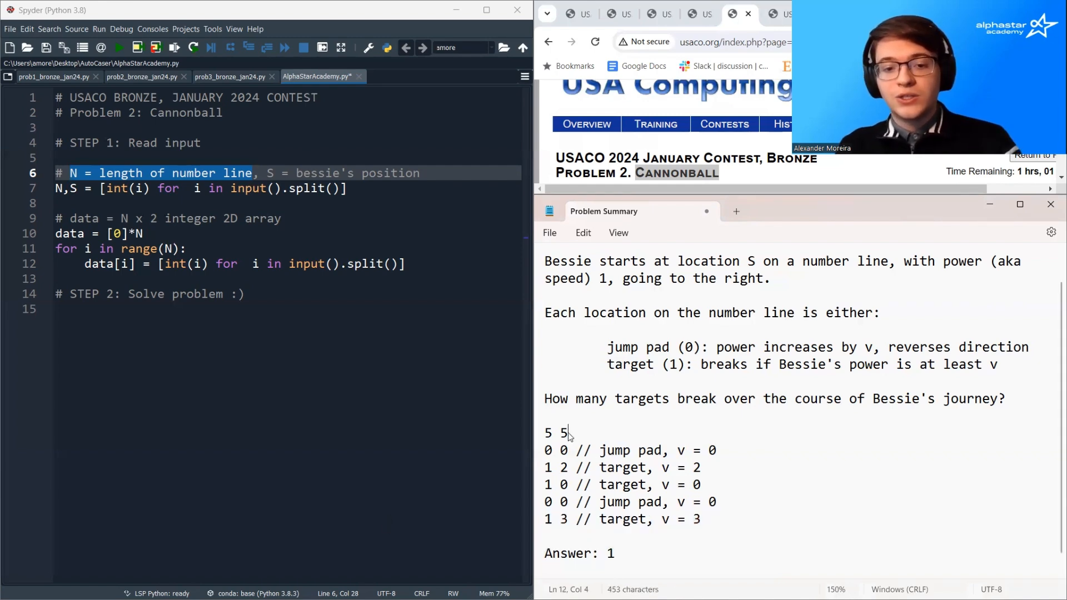
{"action": "type", "text": "3"}
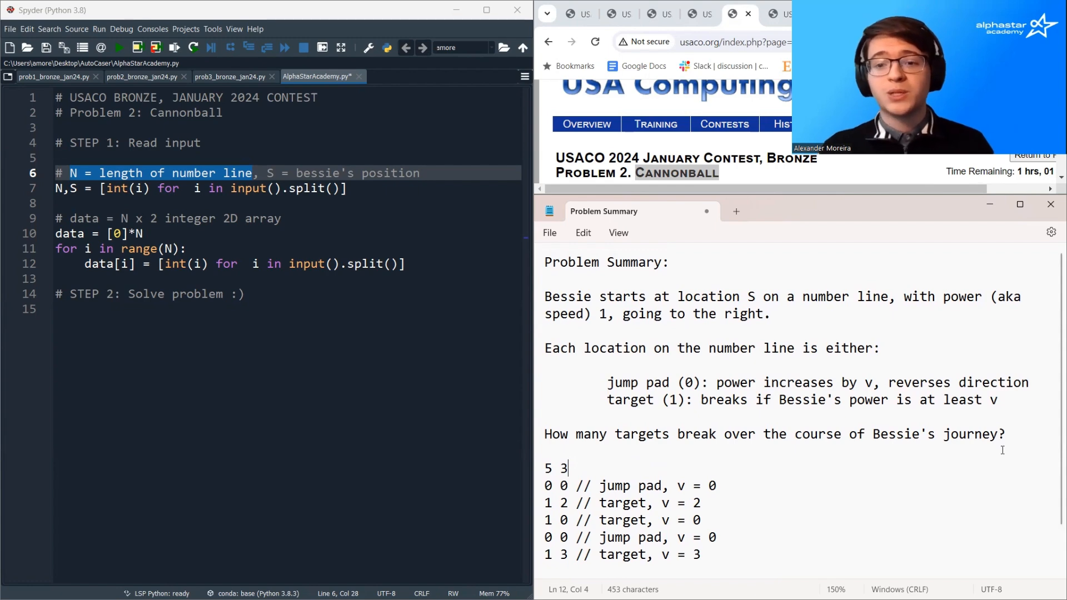
{"action": "mouse_move", "coordinate": [1014, 436]}
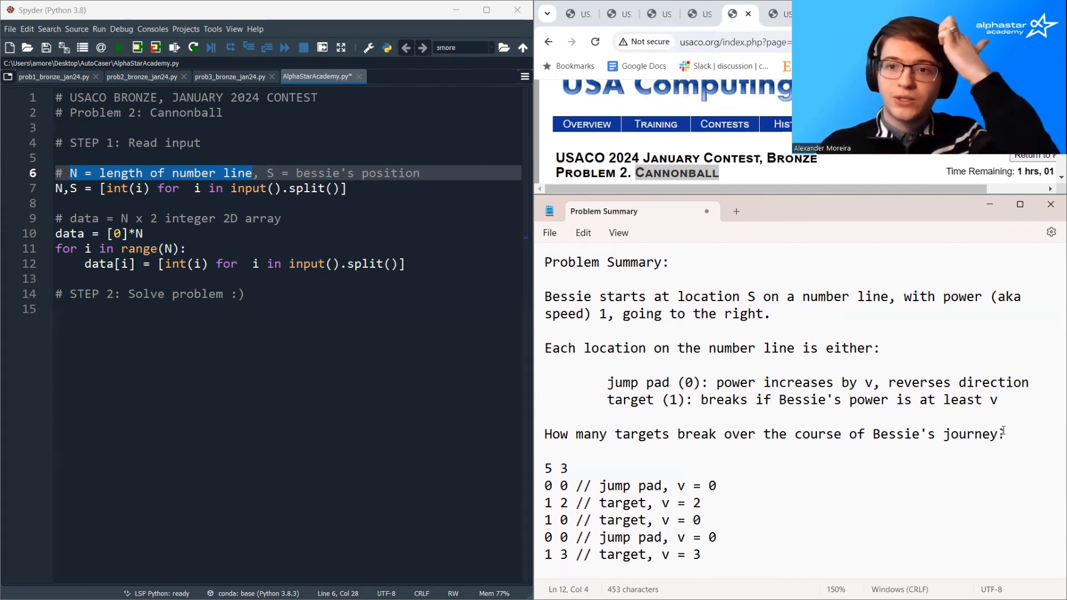
- Review the summary, then place the cursor on the empty line 15 of the Spyder script
{"action": "scroll", "scroll_direction": "down", "scroll_amount": 3}
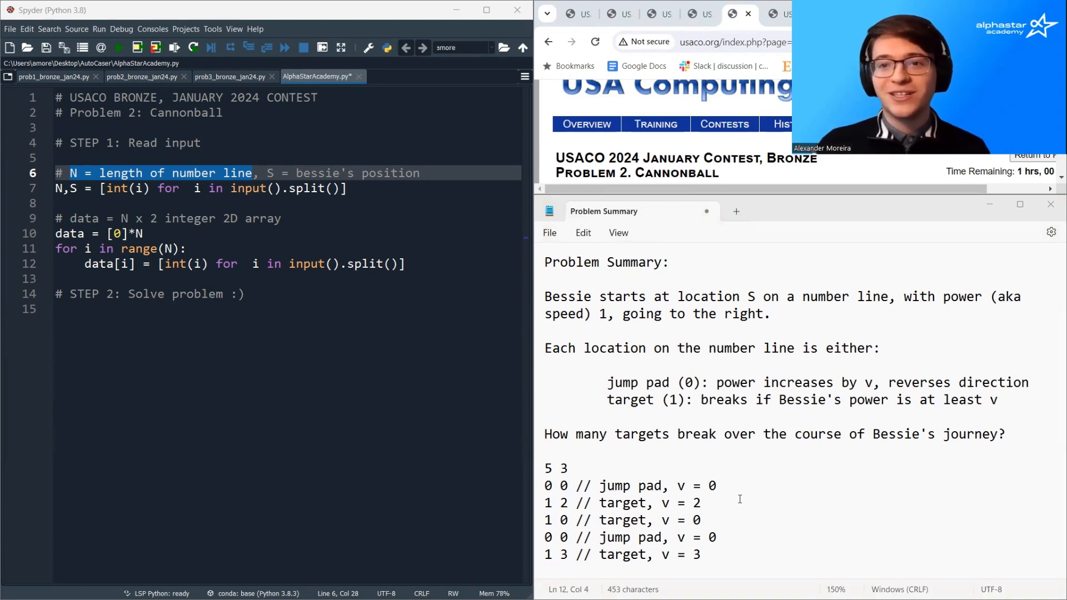
{"action": "mouse_move", "coordinate": [751, 511]}
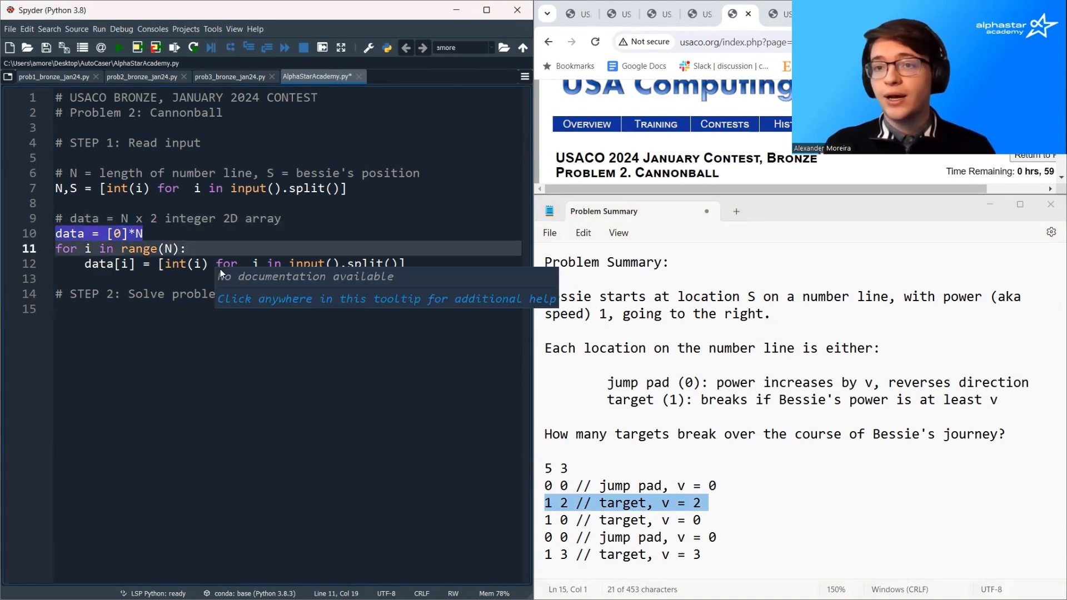
{"action": "left_click", "coordinate": [254, 313]}
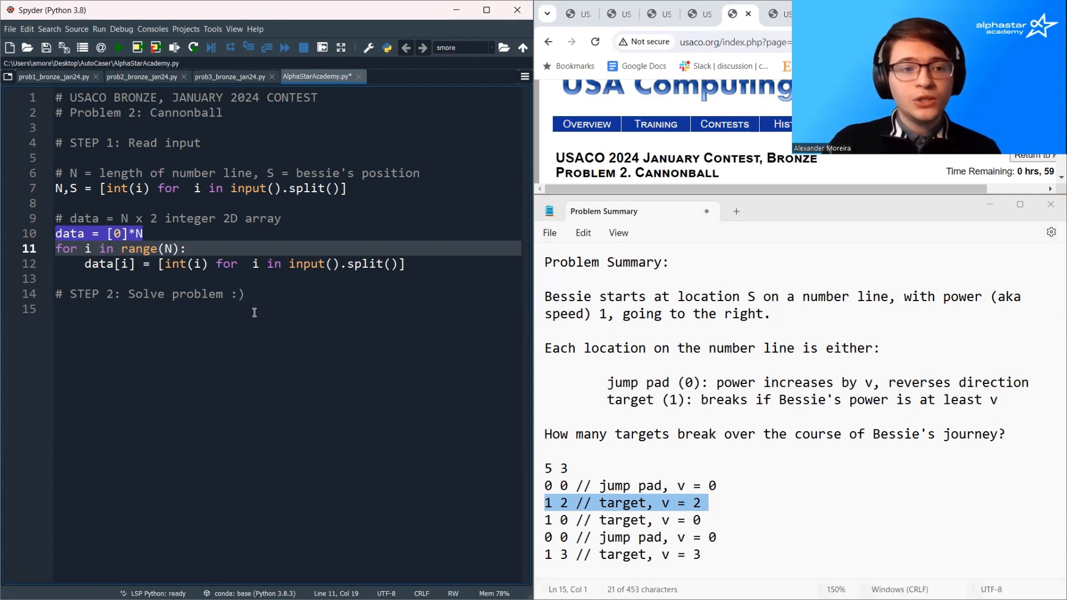
{"action": "left_click_drag", "start_coordinate": [72, 173], "coordinate": [71, 279]}
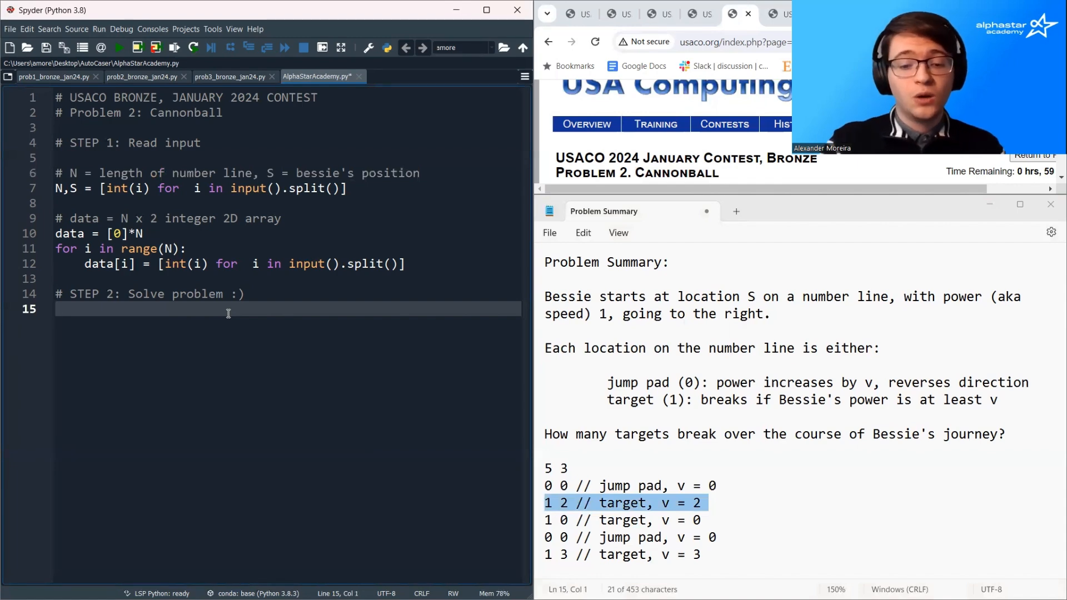
- Write 'power = 1' and 'direction = 1 # right = 1, left = -1' under STEP 2
{"action": "type", "text": "power = 1"}
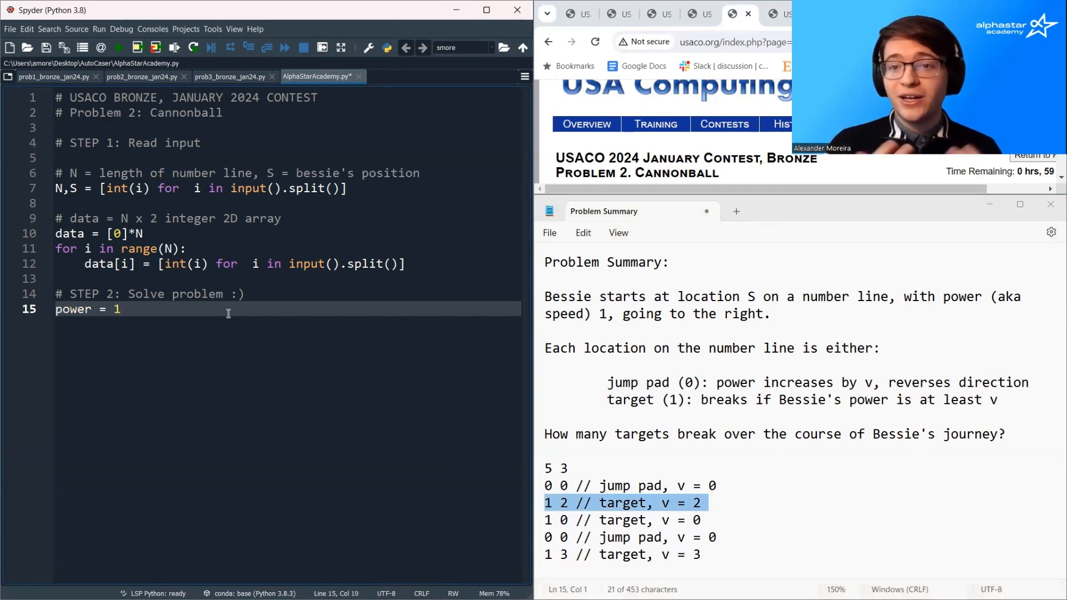
{"action": "type", "text": "d"}
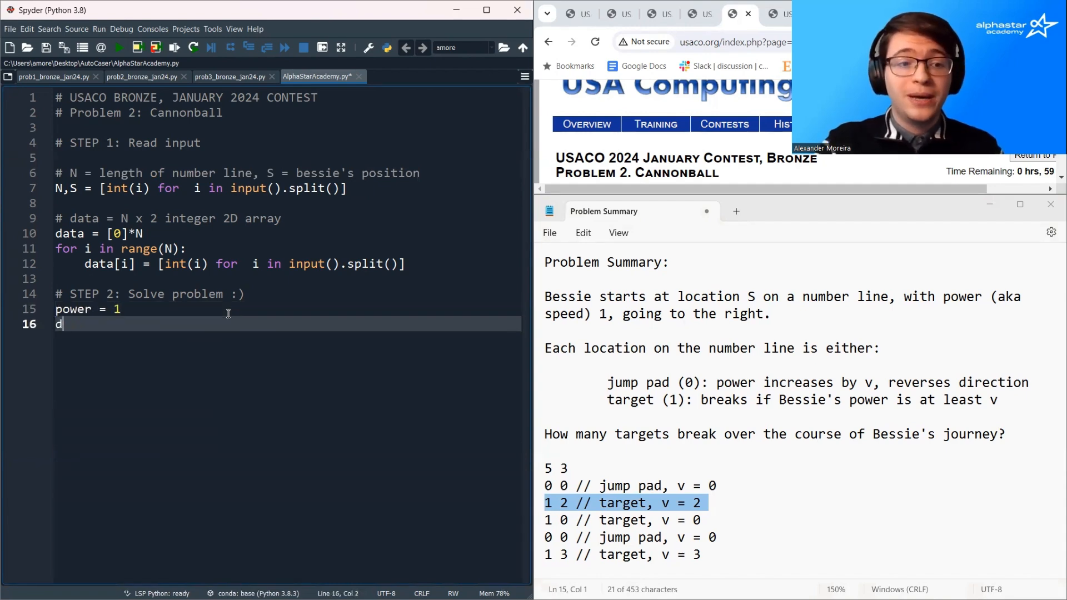
{"action": "type", "text": "irection = 1"}
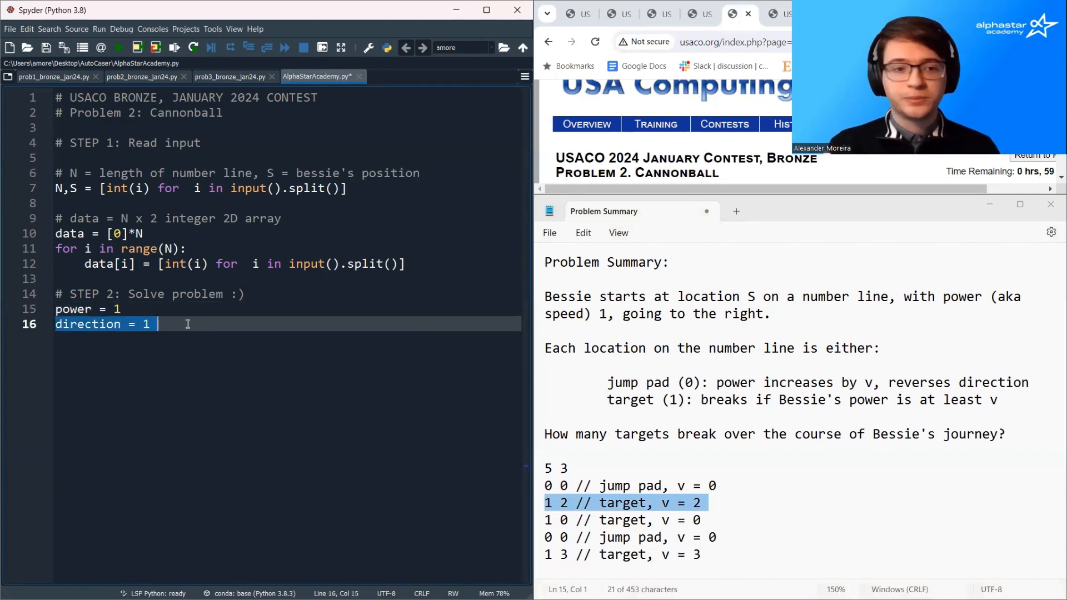
{"action": "left_click", "coordinate": [157, 324]}
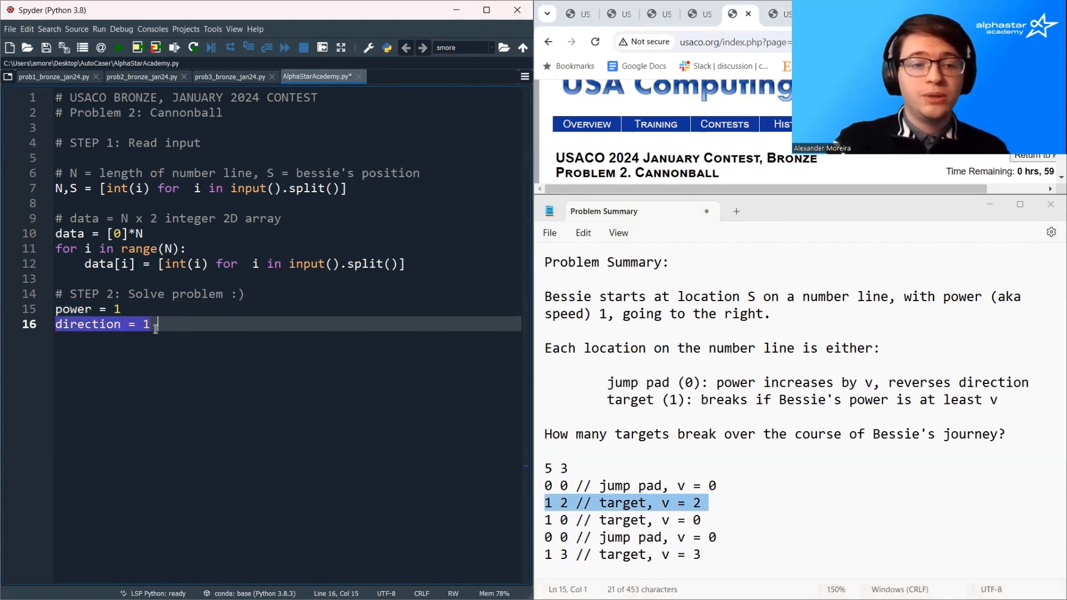
{"action": "type", "text": "# r"}
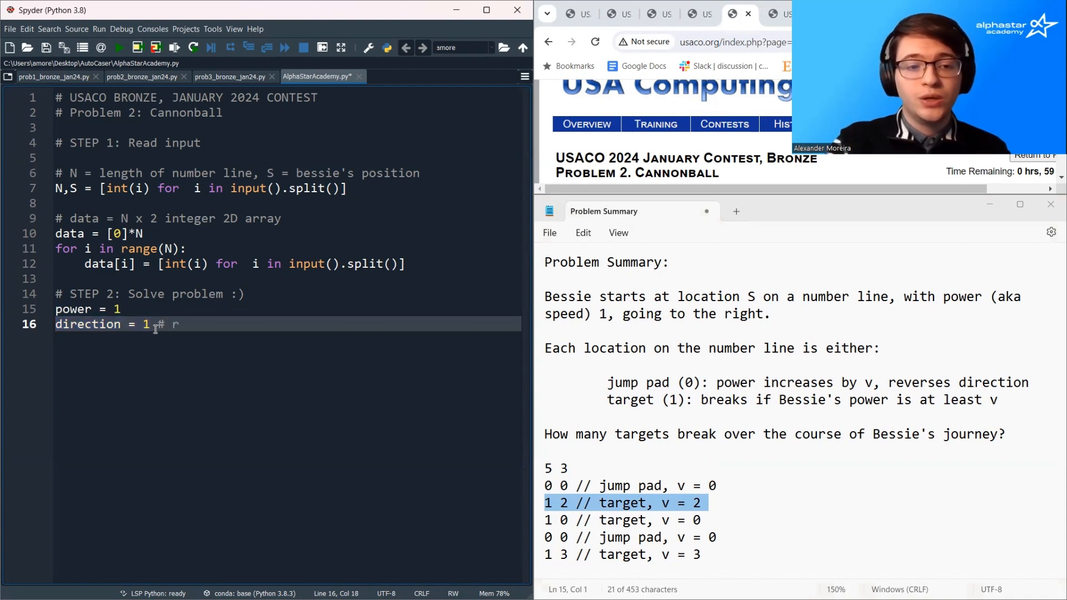
{"action": "type", "text": "ight = 1"}
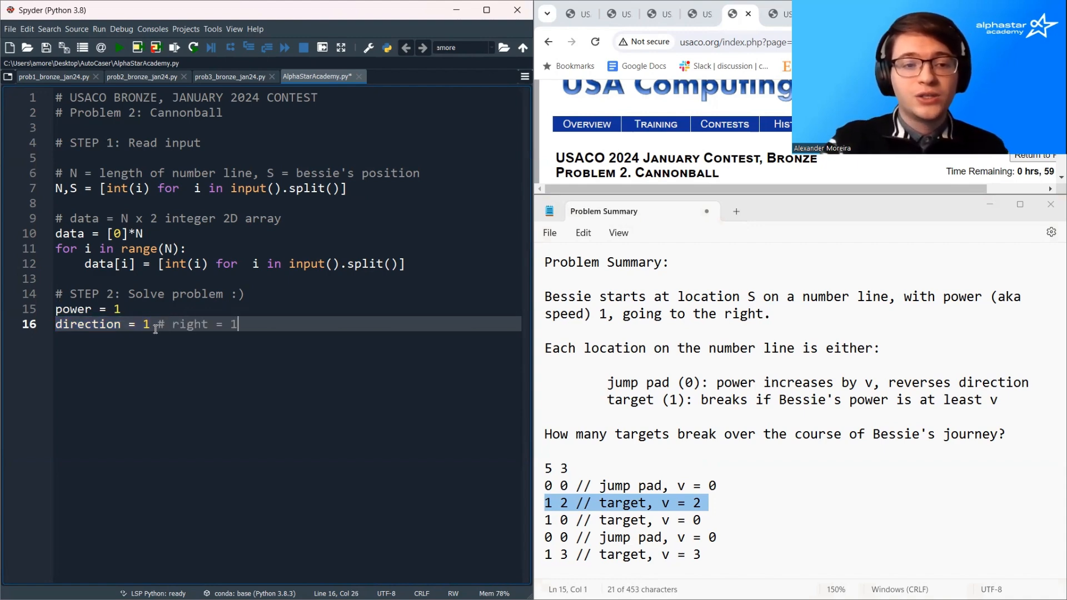
{"action": "type", "text": ", left = -"}
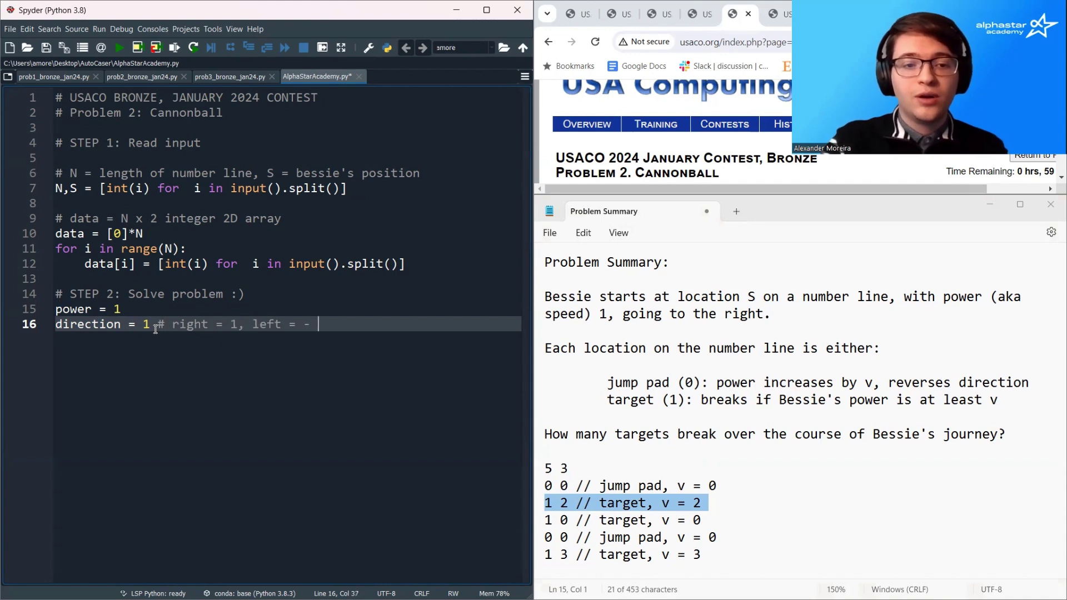
{"action": "type", "text": "1"}
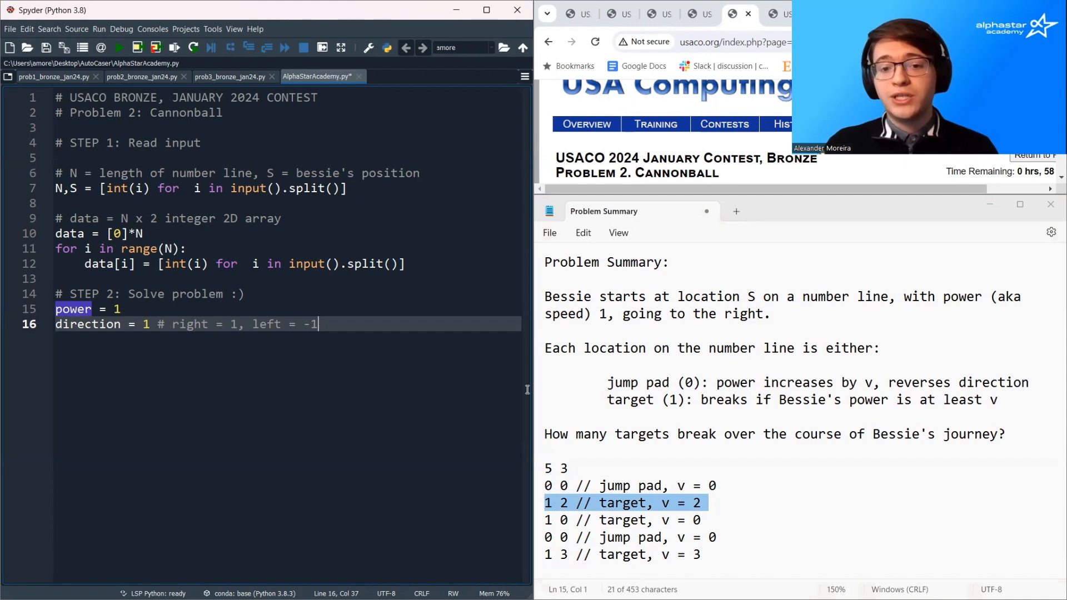
{"action": "mouse_move", "coordinate": [743, 436]}
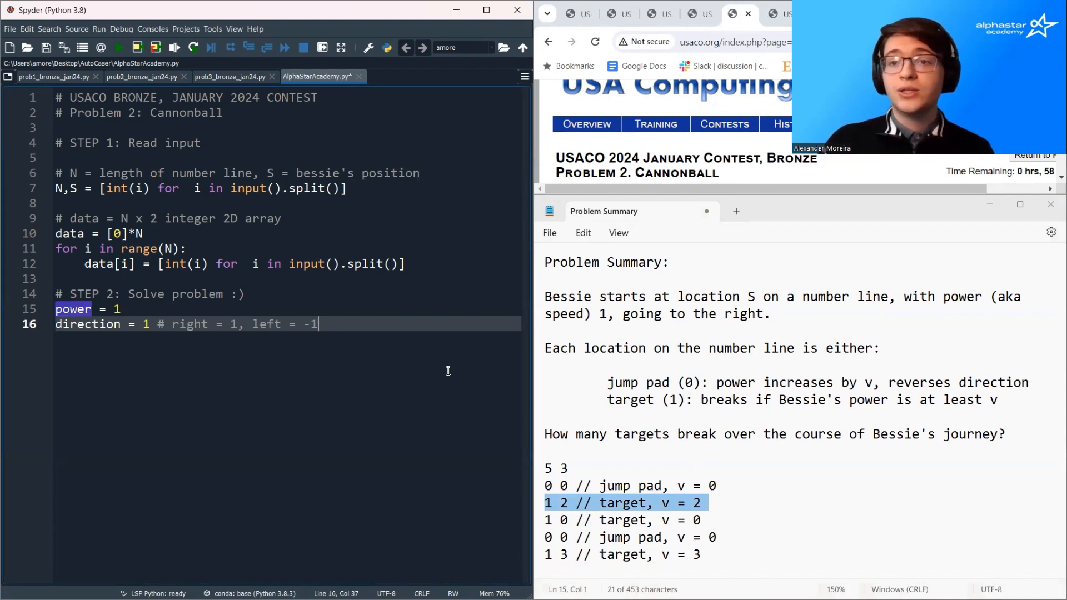
- Initialise brokenTargets = [0]*N and begin the while loop header
{"action": "key", "text": "Enter"}
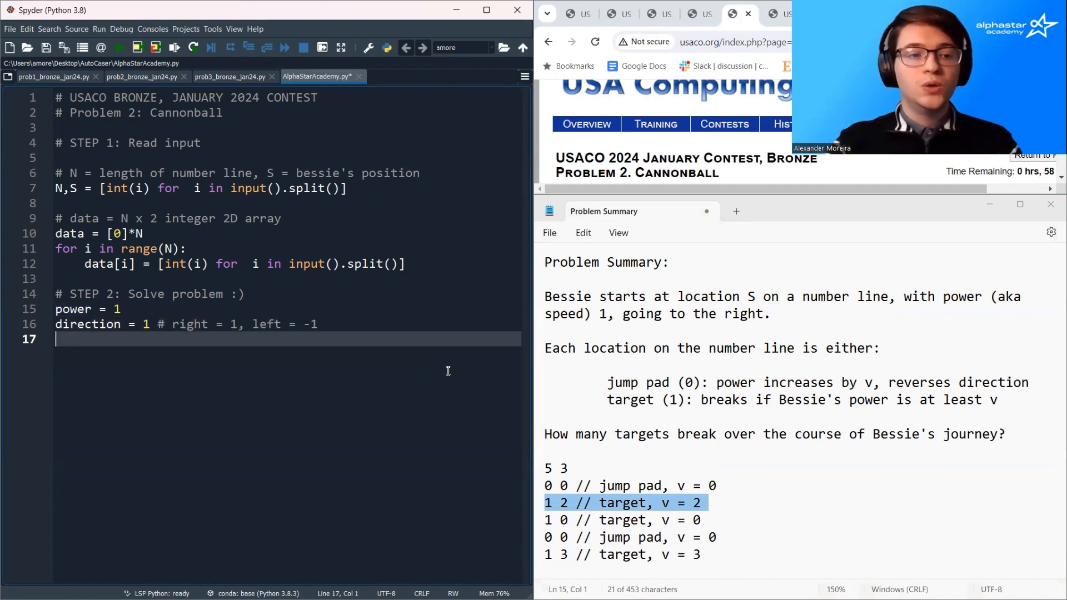
{"action": "type", "text": "brokenTargest = [0]*"}
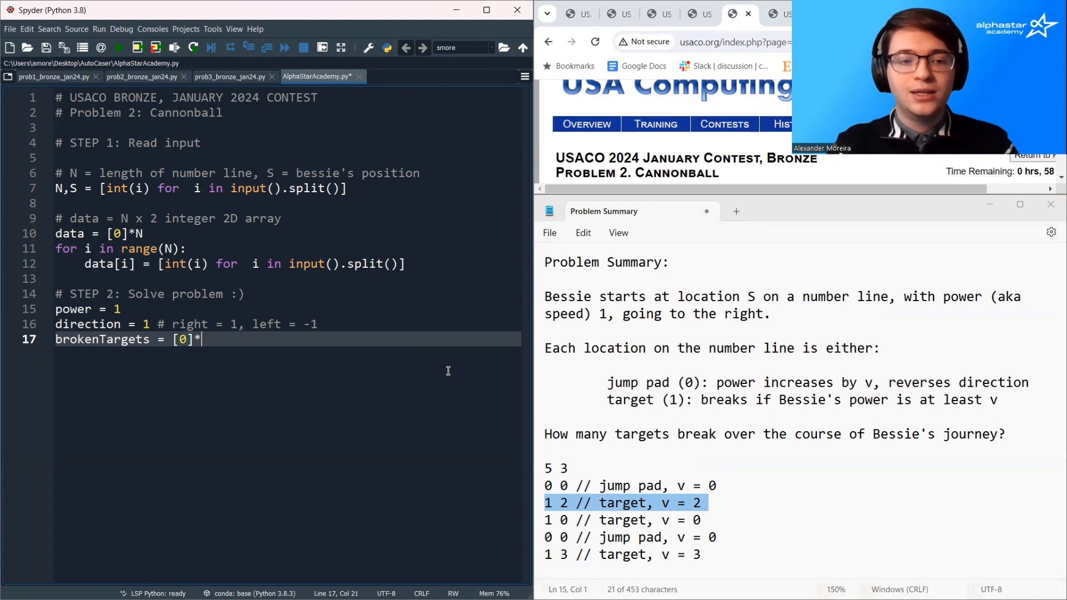
{"action": "type", "text": "N"}
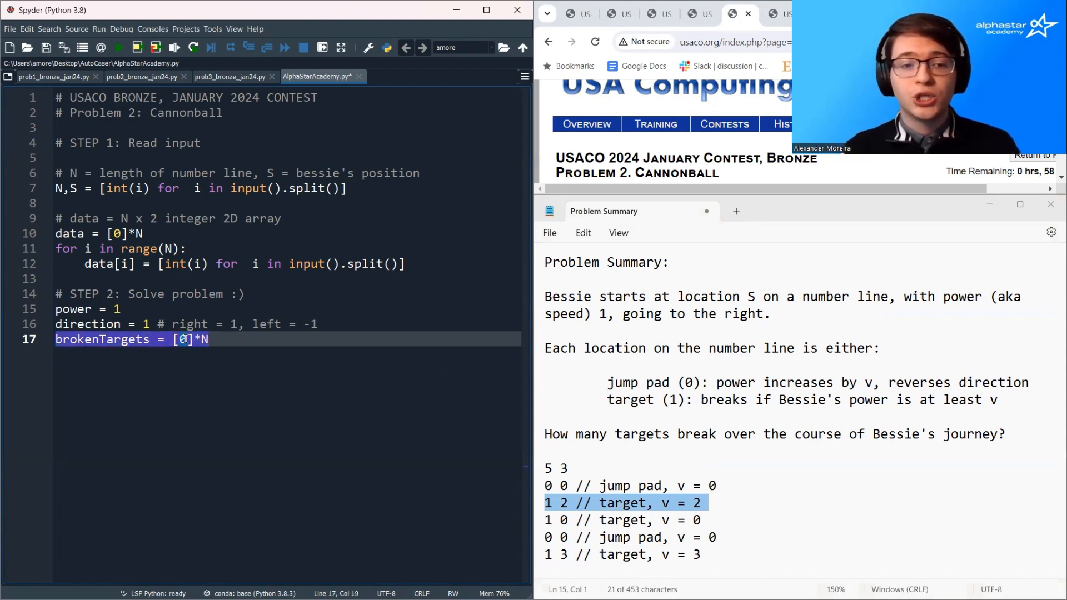
{"action": "type", "text": "/"}
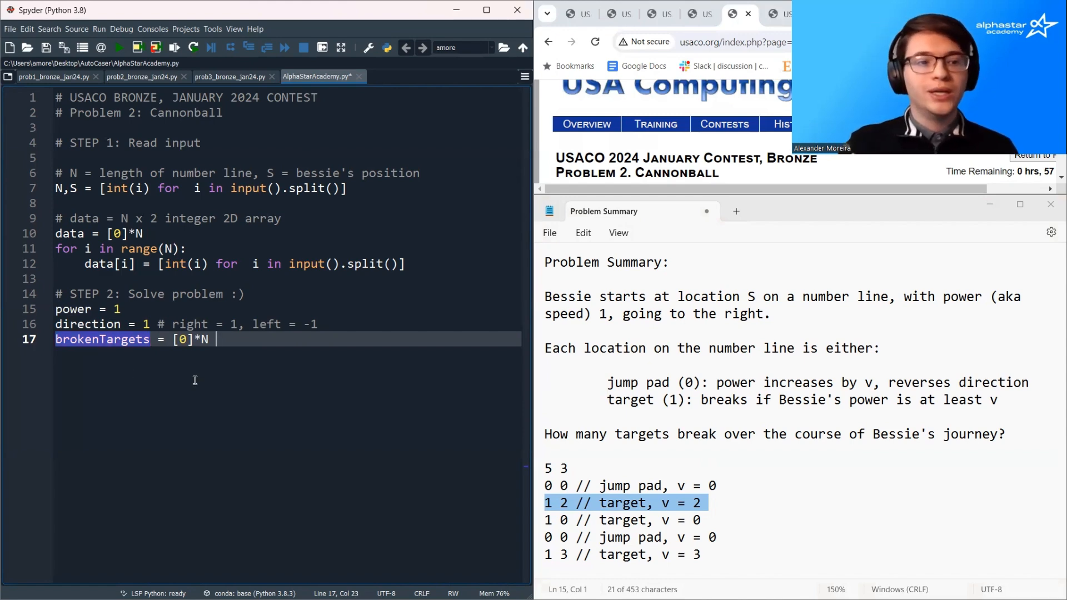
{"action": "type", "text": "while 1 <="}
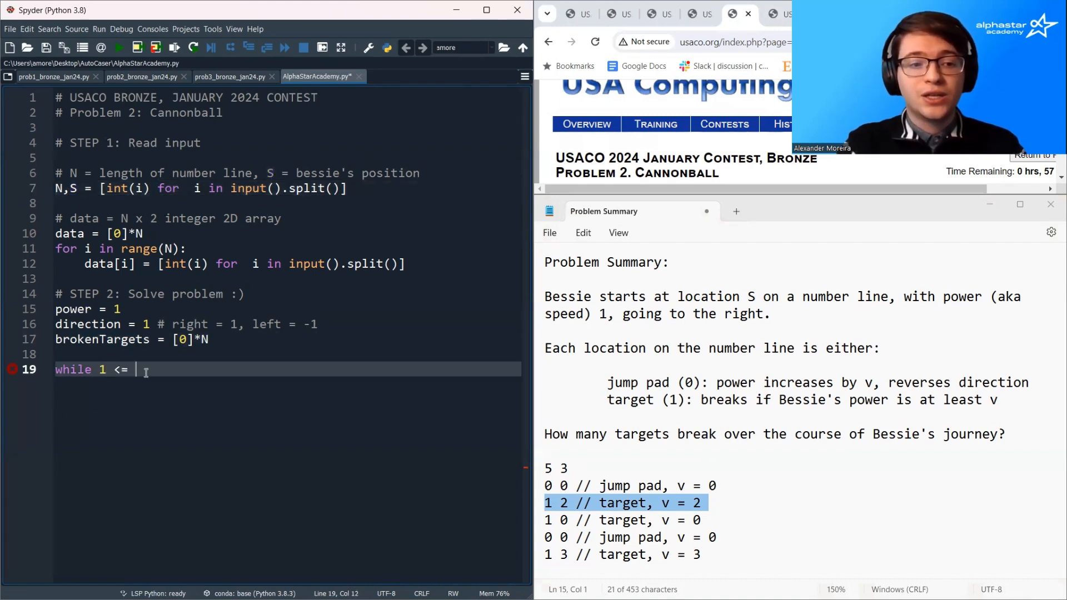
- Complete the condition 'while 1 <= S and S <= N' with comments for the jump pad and target cases
{"action": "type", "text": "S and"}
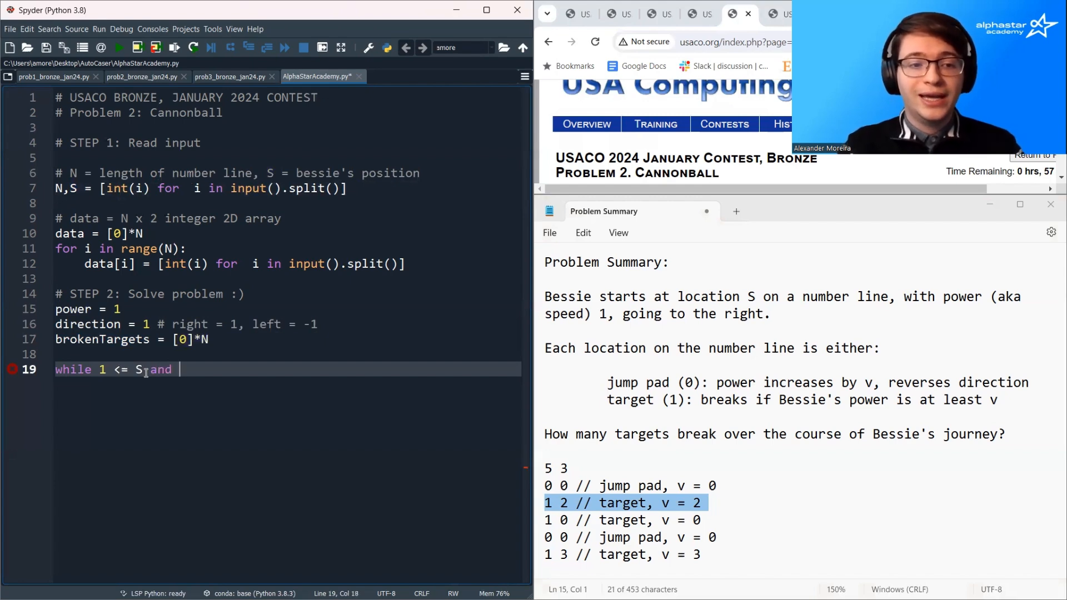
{"action": "type", "text": "S <= N:"}
{"action": "type", "text": "# c"}
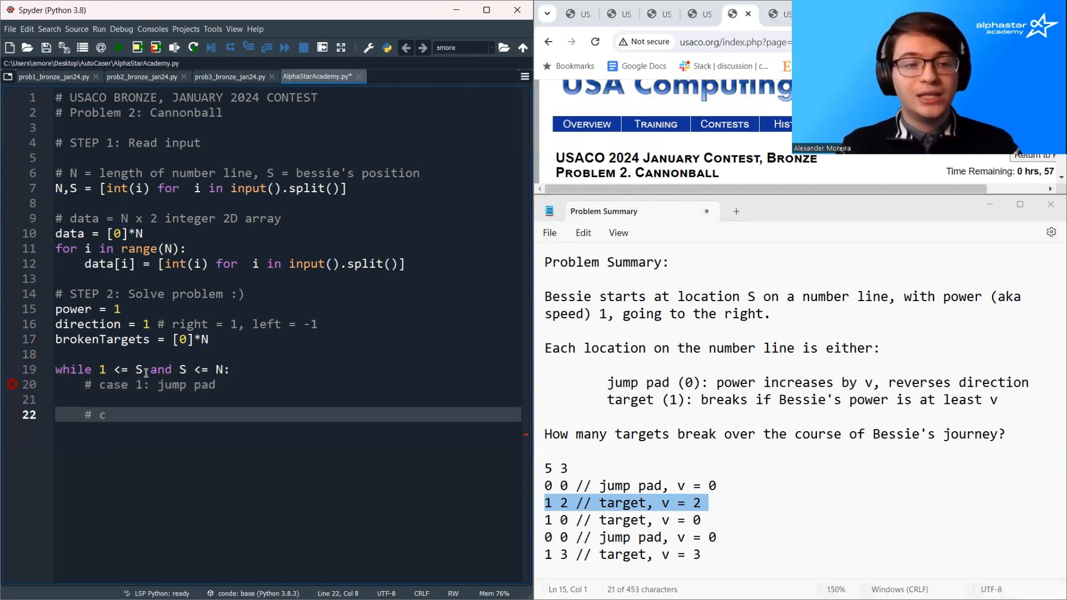
{"action": "type", "text": "ase 2: t"}
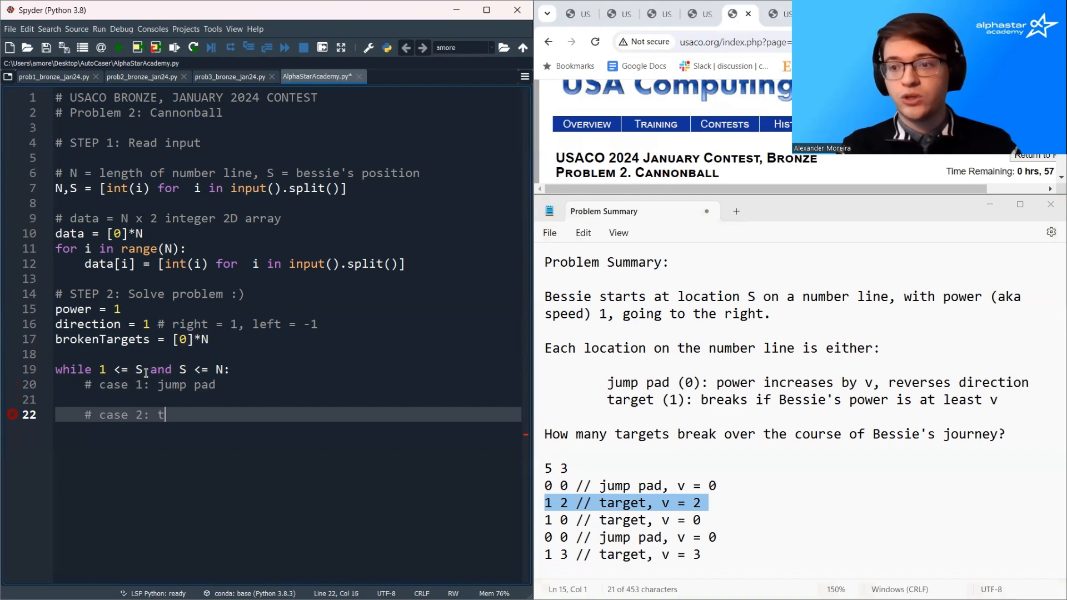
{"action": "type", "text": "arget"}
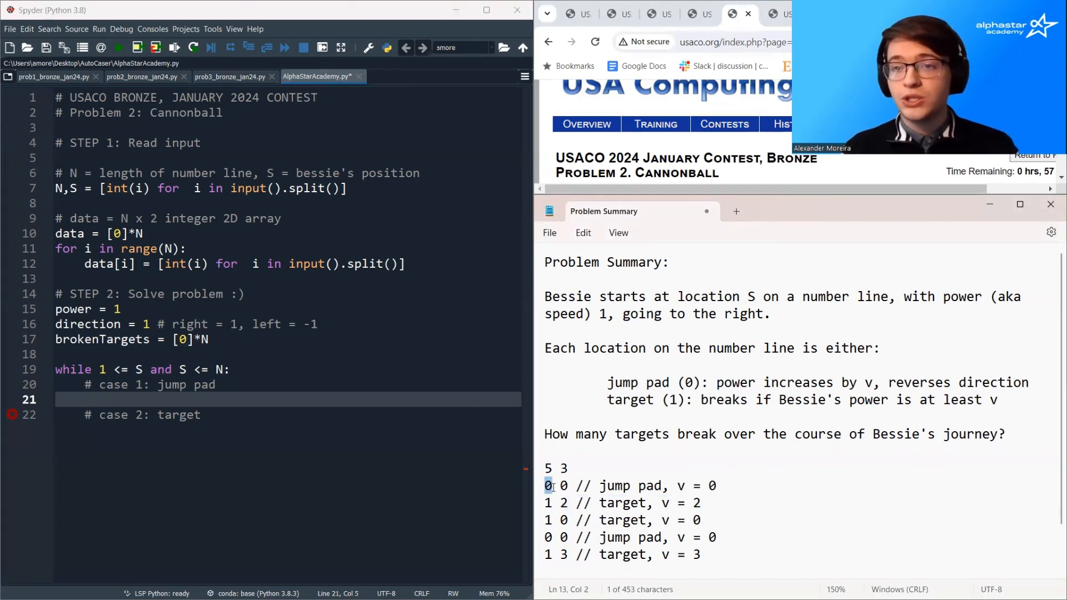
{"action": "mouse_move", "coordinate": [447, 449]}
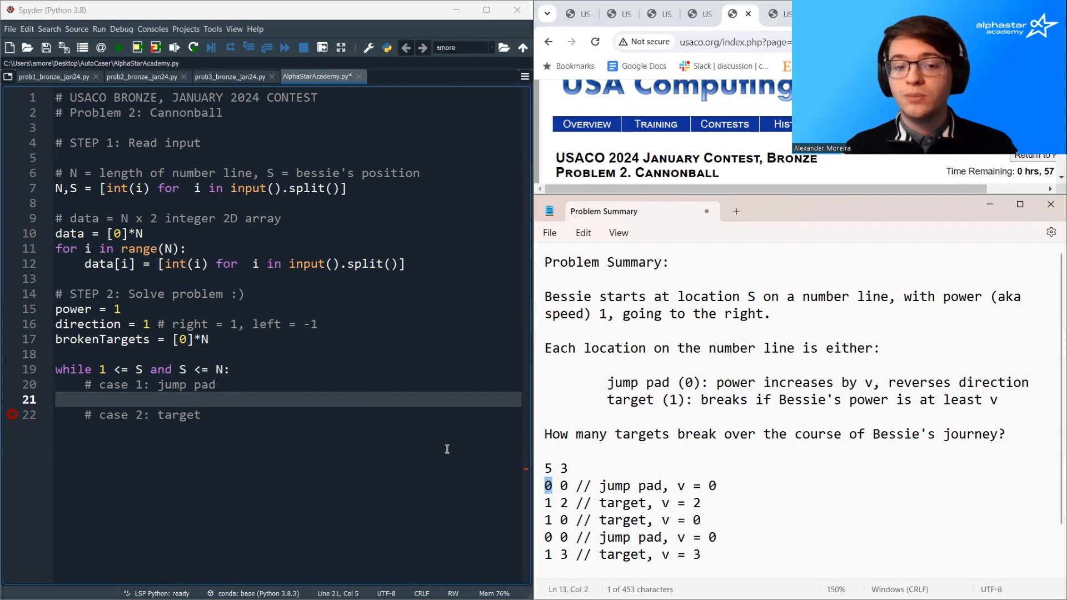
- Add 'if data[S-1][0] == 0:' for jump pads and an indented 'else:' for targets
{"action": "type", "text": "if d"}
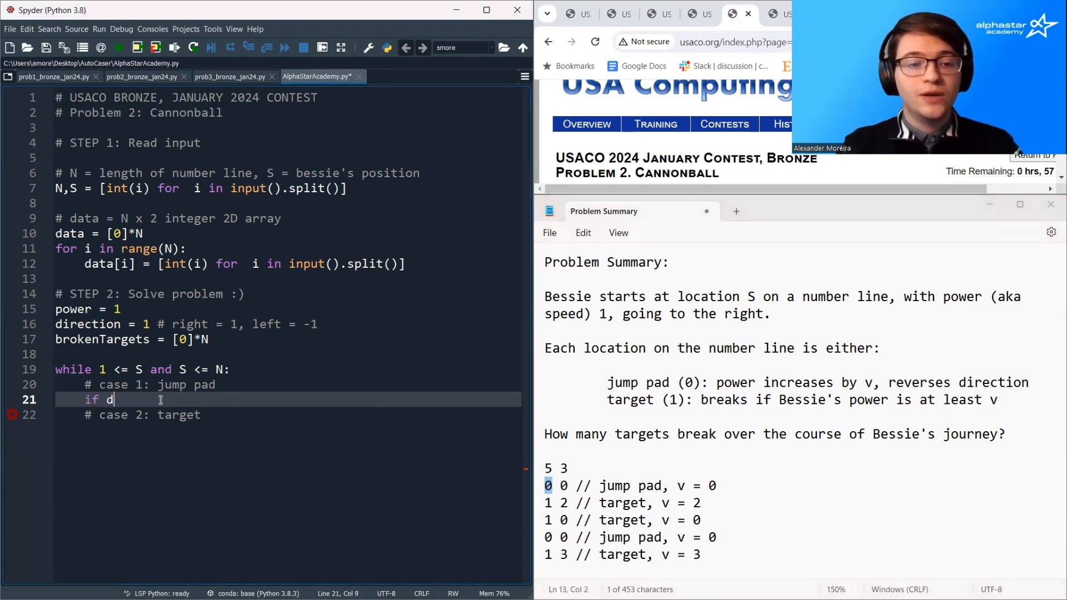
{"action": "type", "text": "ata[S-1][0"}
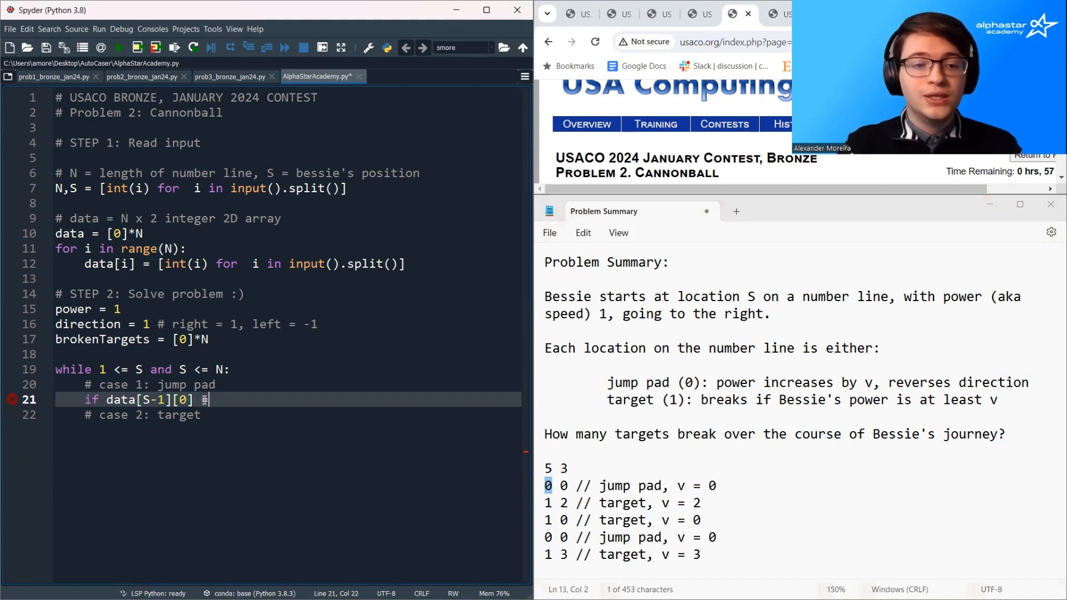
{"action": "type", "text": "== 0:"}
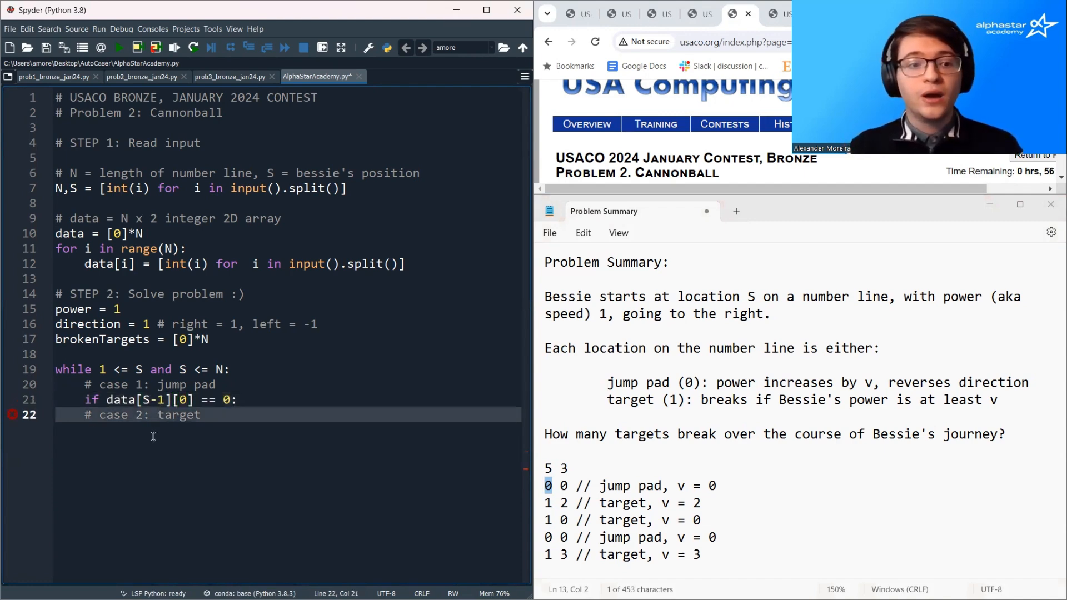
{"action": "type", "text": "else:"}
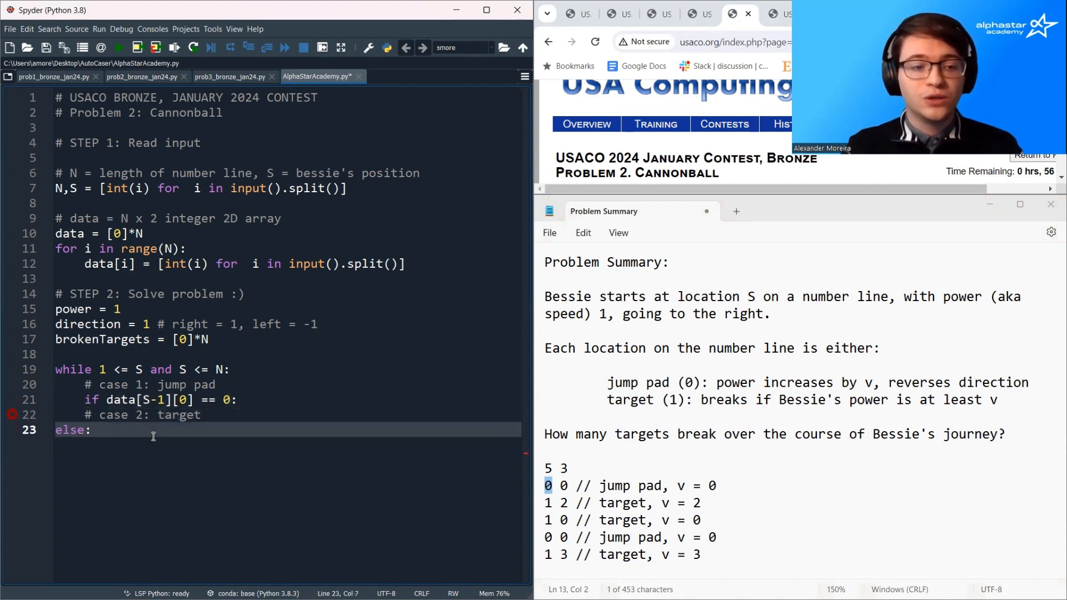
{"action": "key", "text": "Tab"}
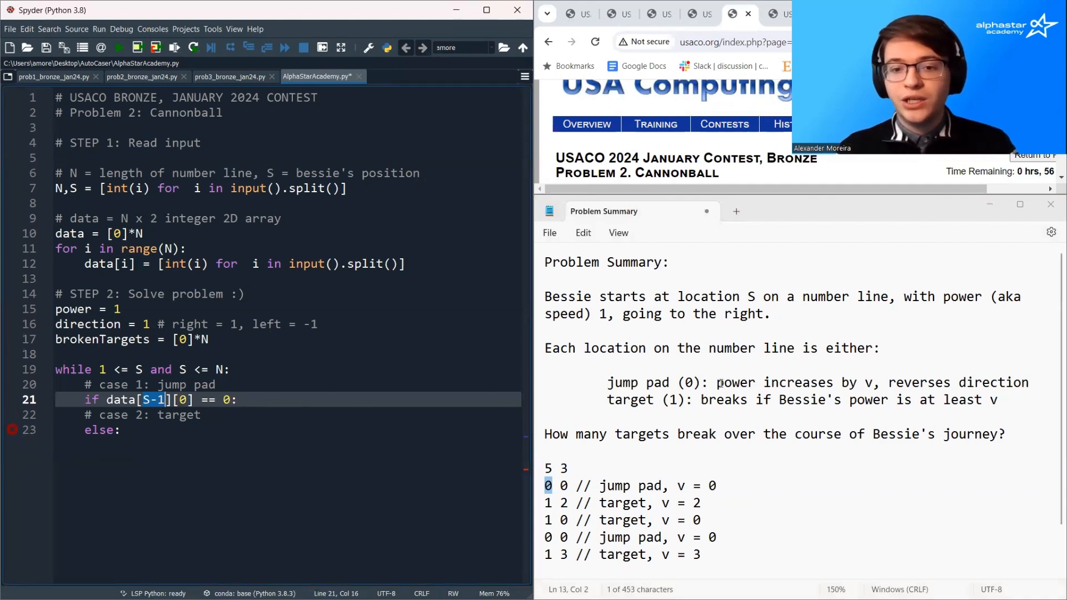
- Read the location's value with 'v = data[S-1][1]' at the top of the loop
{"action": "left_click_drag", "start_coordinate": [715, 383], "coordinate": [875, 383]}
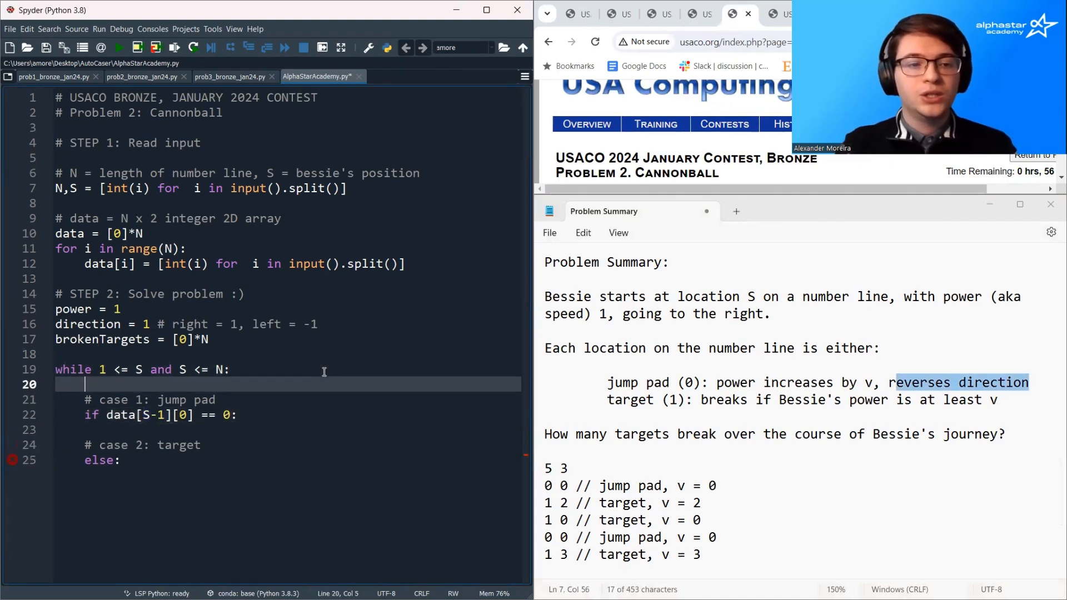
{"action": "type", "text": "v ="}
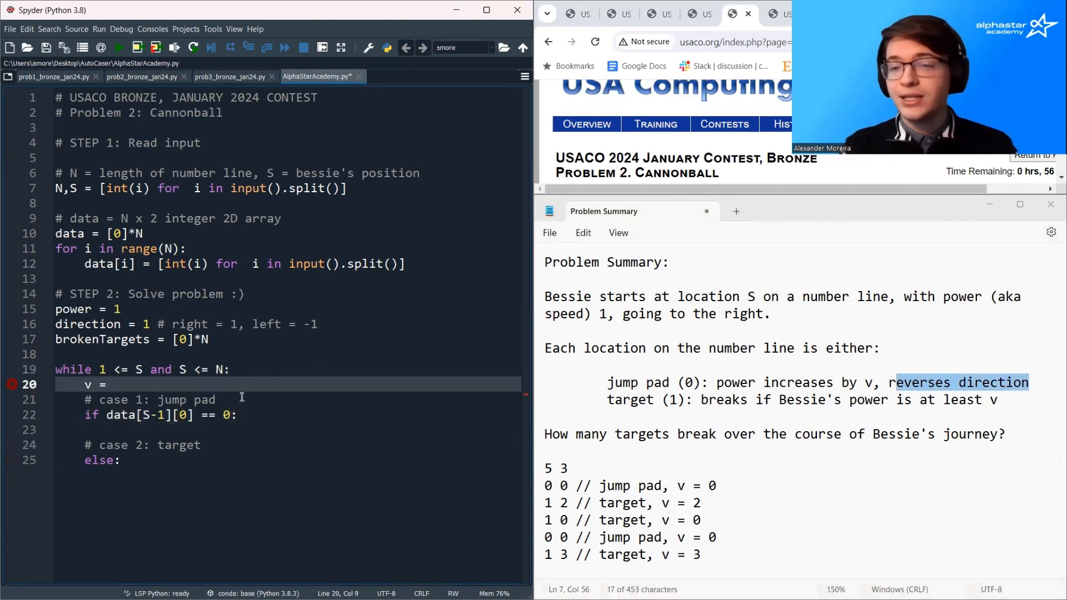
{"action": "type", "text": "da"}
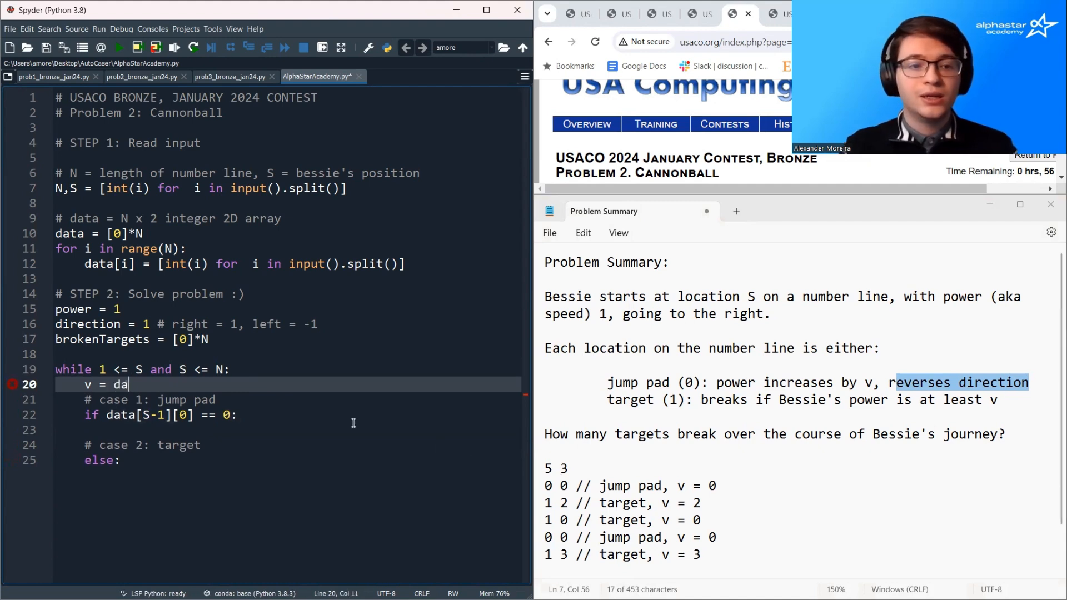
{"action": "type", "text": "ta[S-]"}
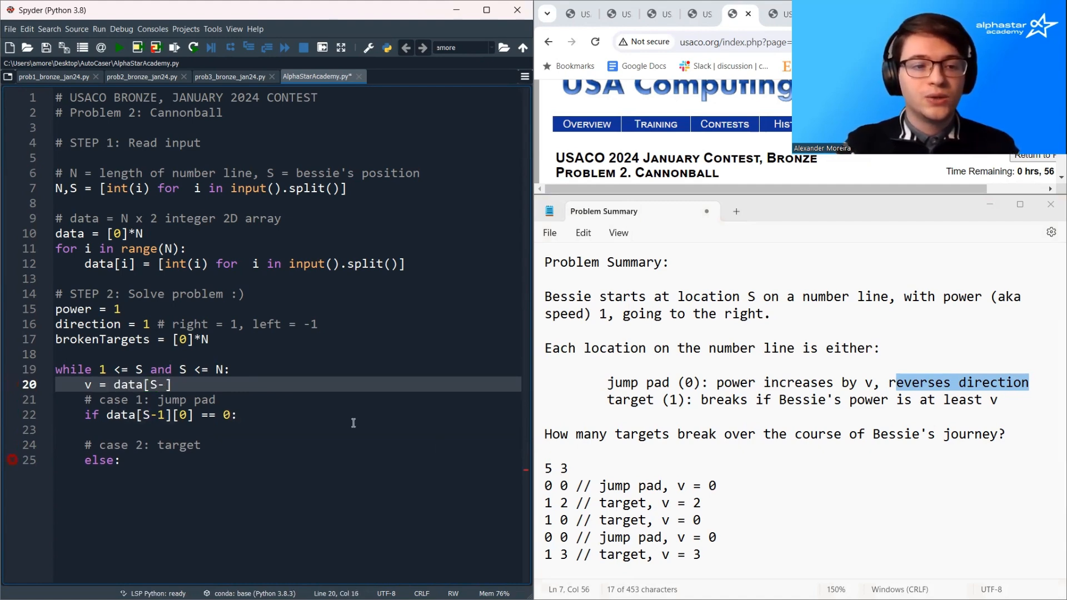
{"action": "type", "text": "1"}
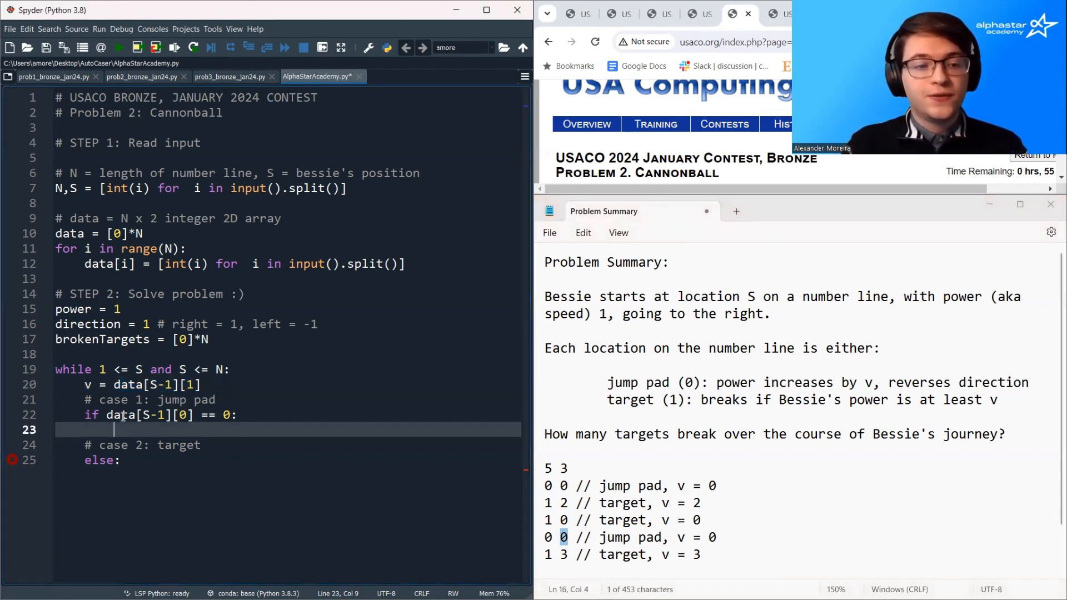
- In the jump pad case add 'power += v' and 'direction = direction * -1'
{"action": "type", "text": "power += v"}
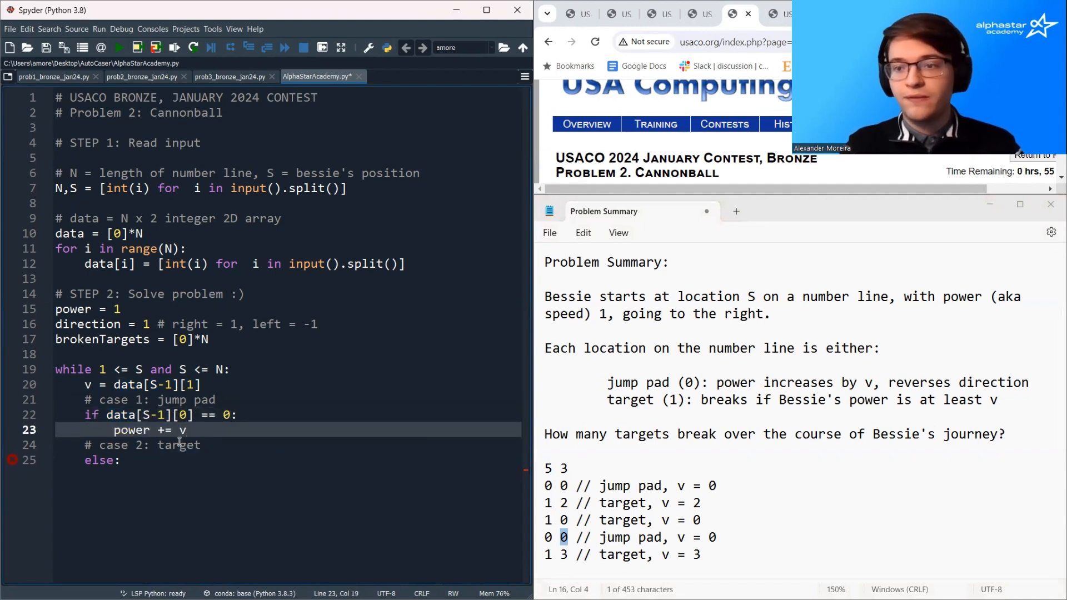
{"action": "key", "text": "Enter"}
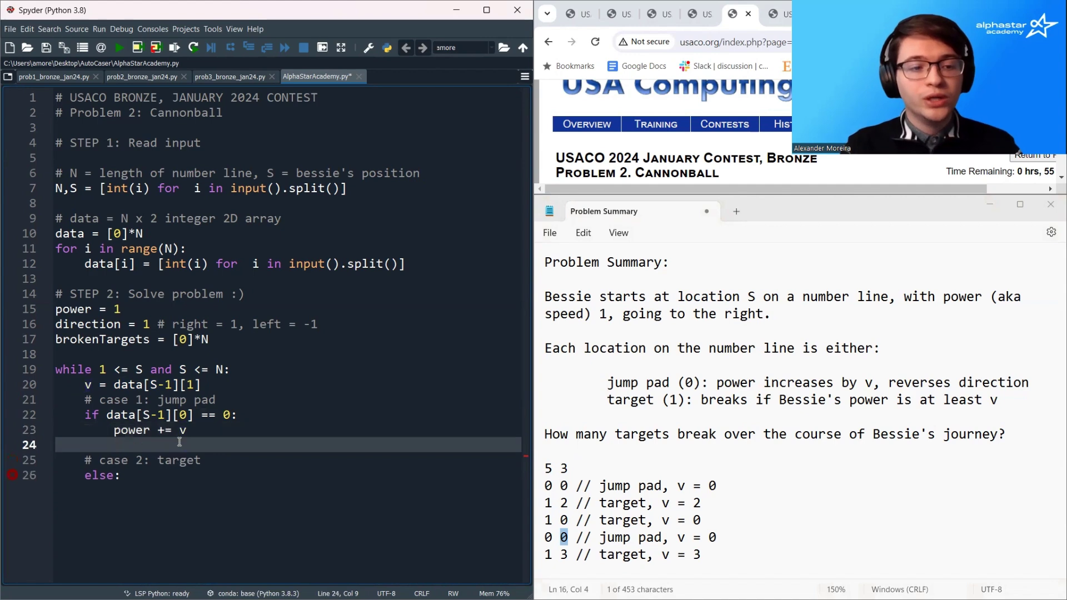
{"action": "type", "text": "direction *"}
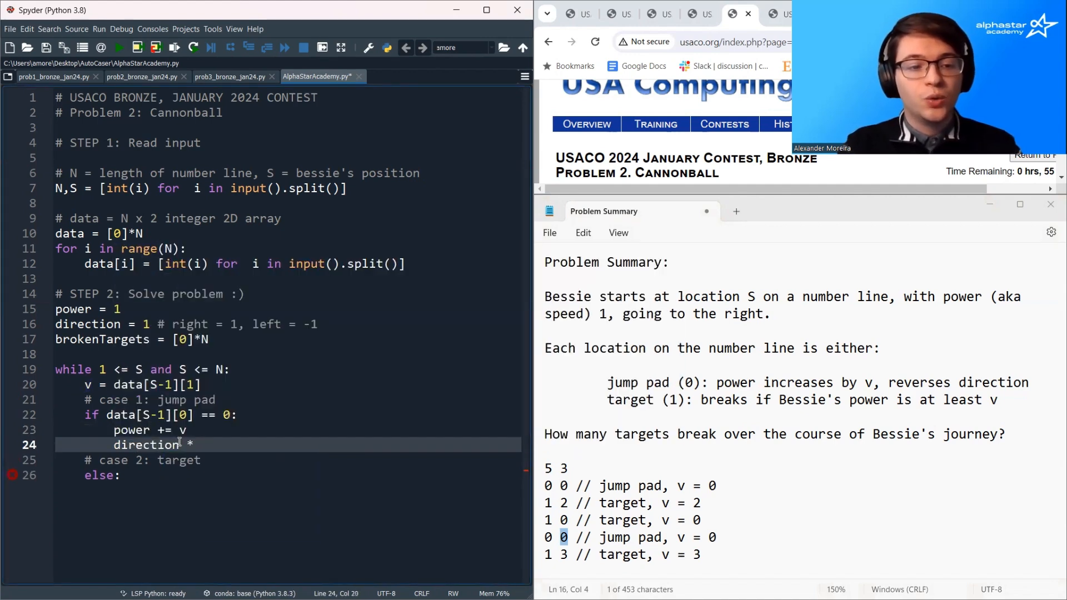
{"action": "type", "text": "= direction"}
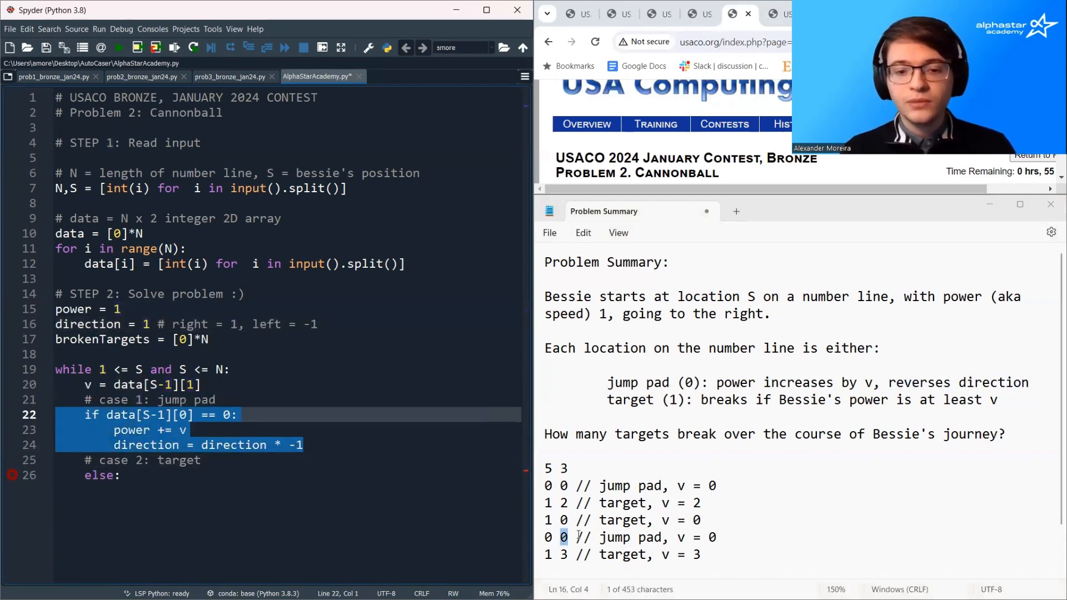
{"action": "double_click", "coordinate": [630, 399]}
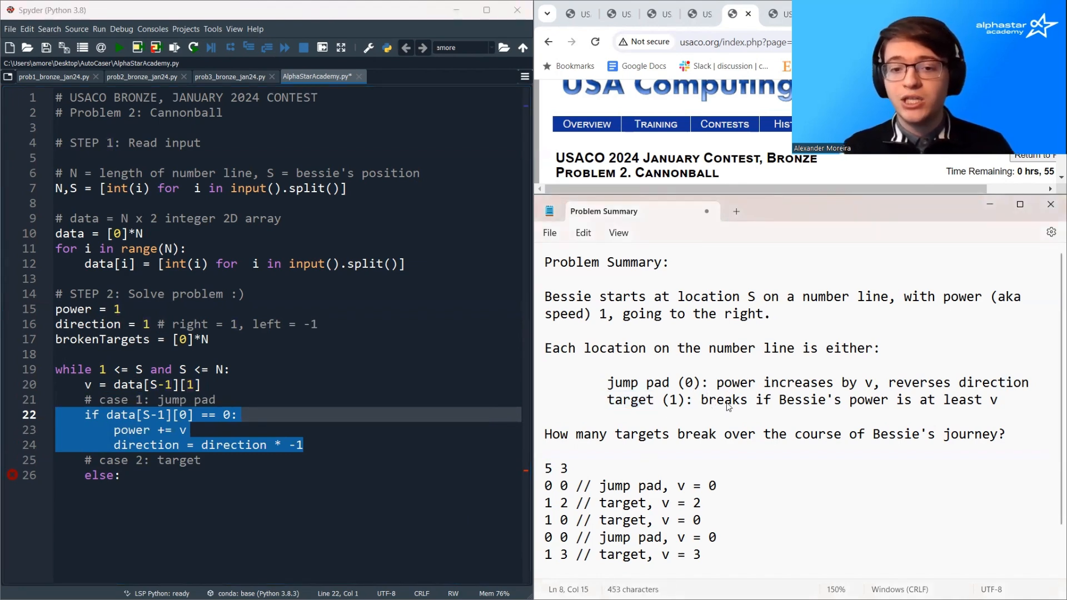
- In the target case set brokenTargets[S-1] = 1 when power >= v
{"action": "left_click_drag", "start_coordinate": [701, 399], "coordinate": [997, 400]}
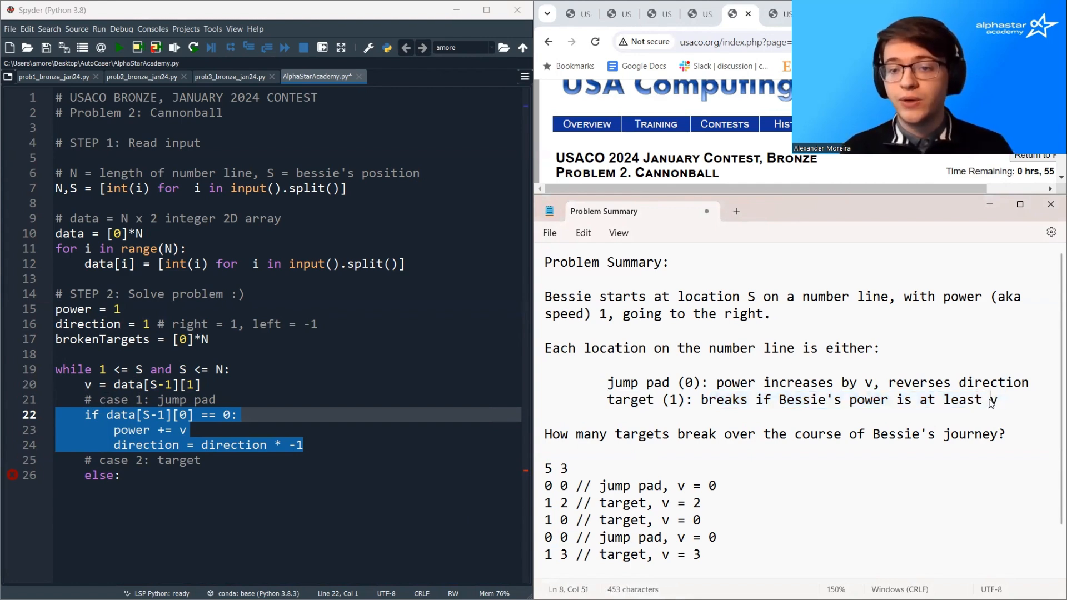
{"action": "left_click", "coordinate": [129, 476]}
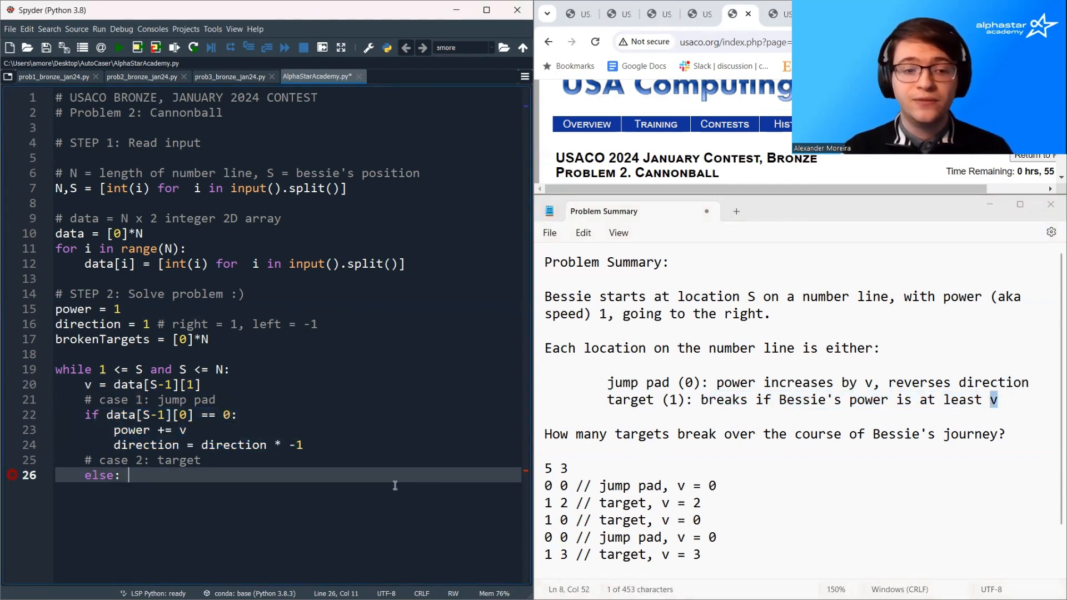
{"action": "type", "text": "if v"}
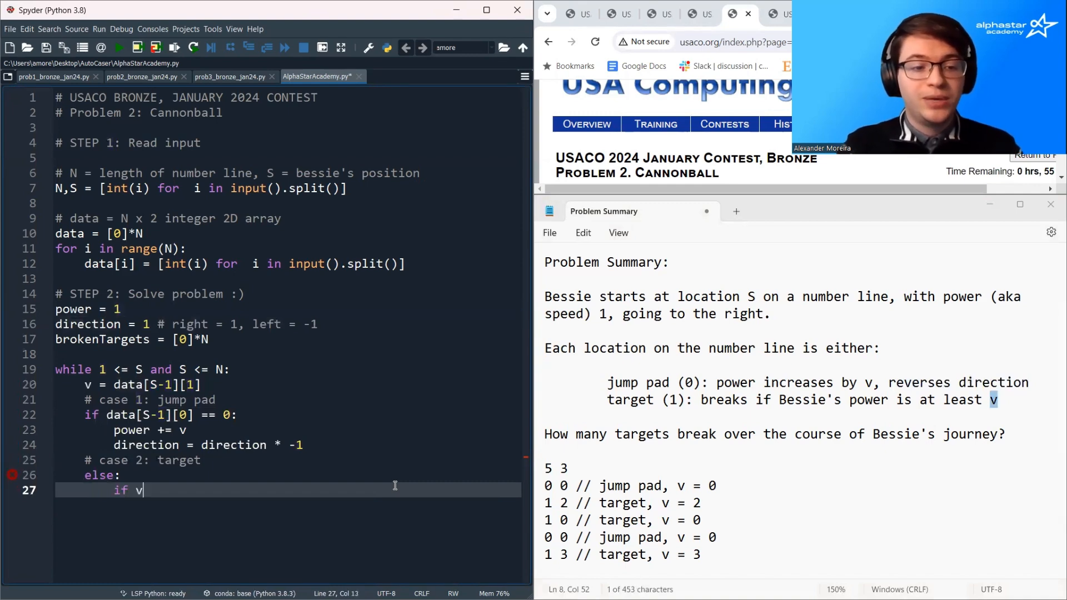
{"action": "type", "text": "ow"}
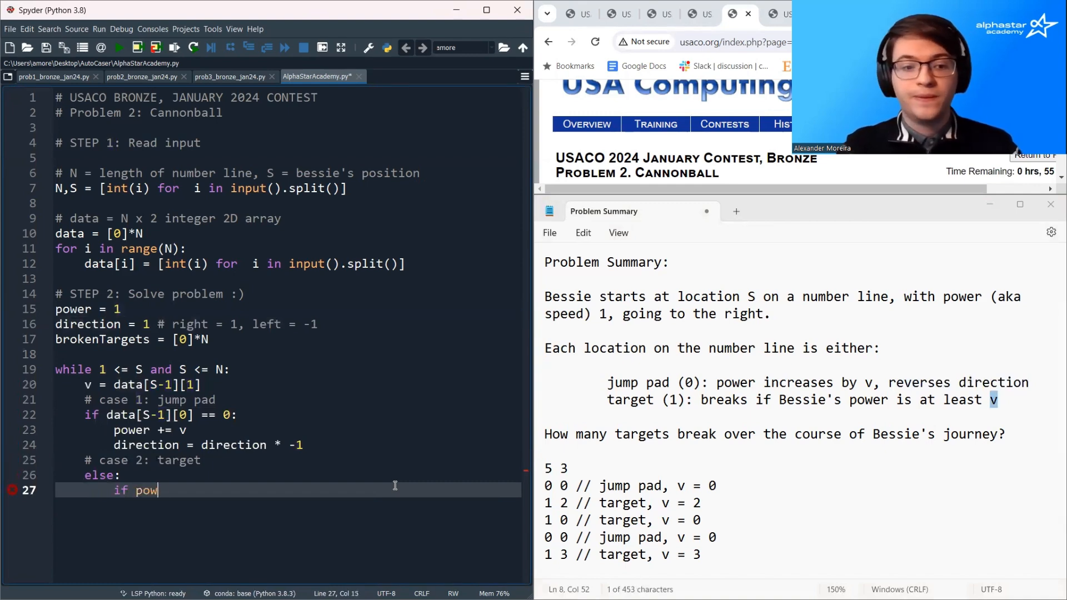
{"action": "type", "text": "er >= v"}
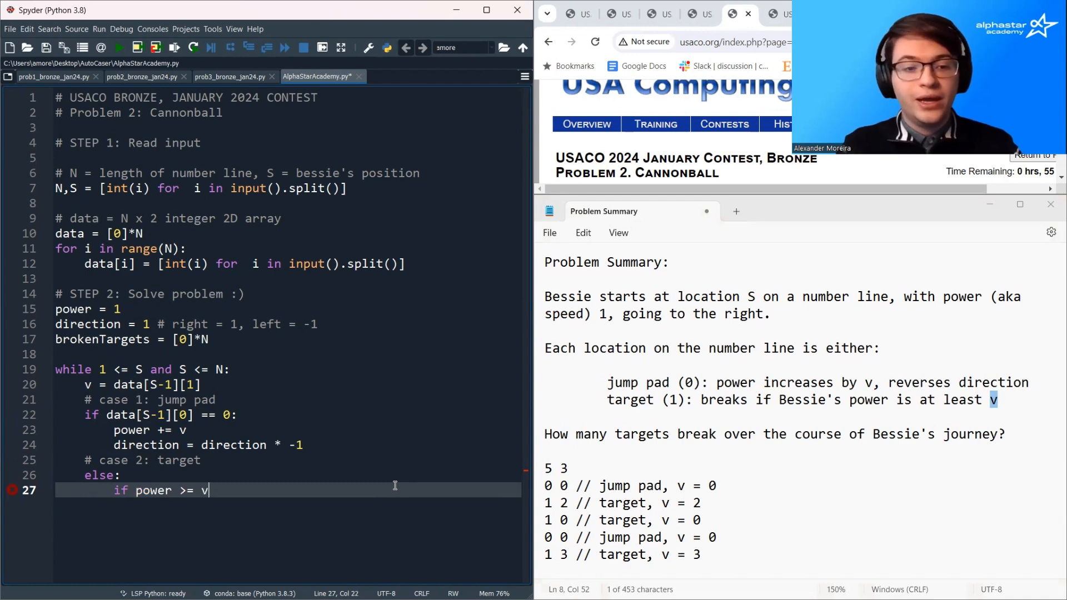
{"action": "key", "text": "enter"}
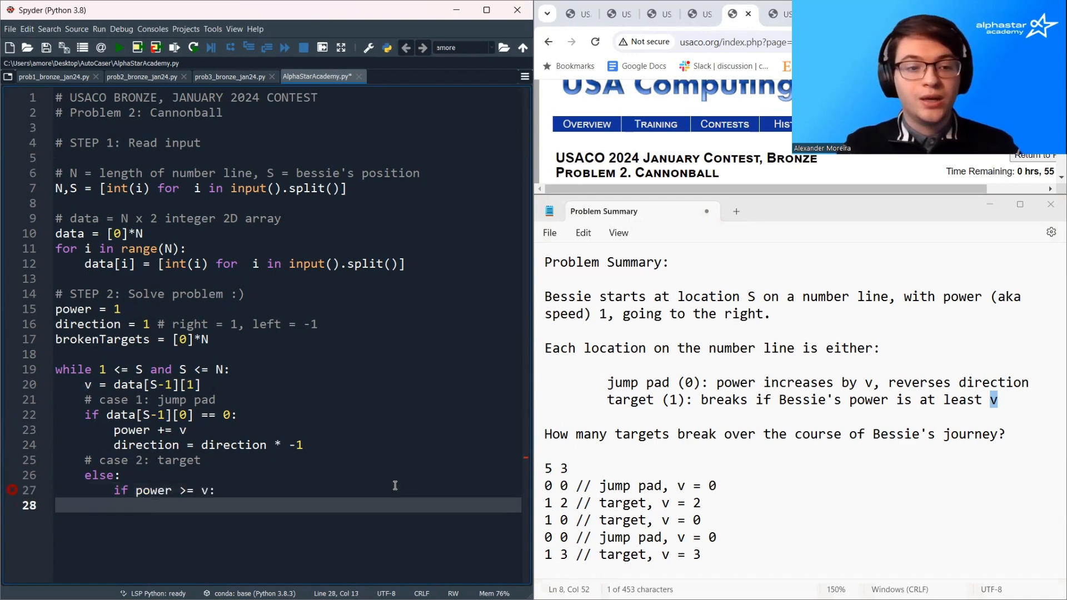
{"action": "type", "text": "brokenTargest[]"}
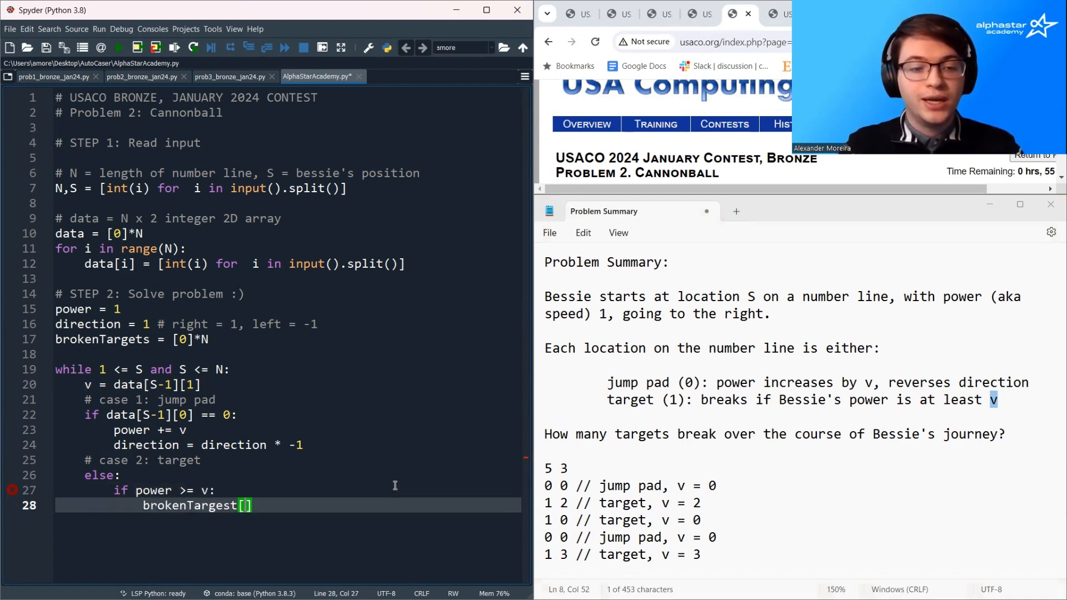
{"action": "type", "text": "S-1] ="}
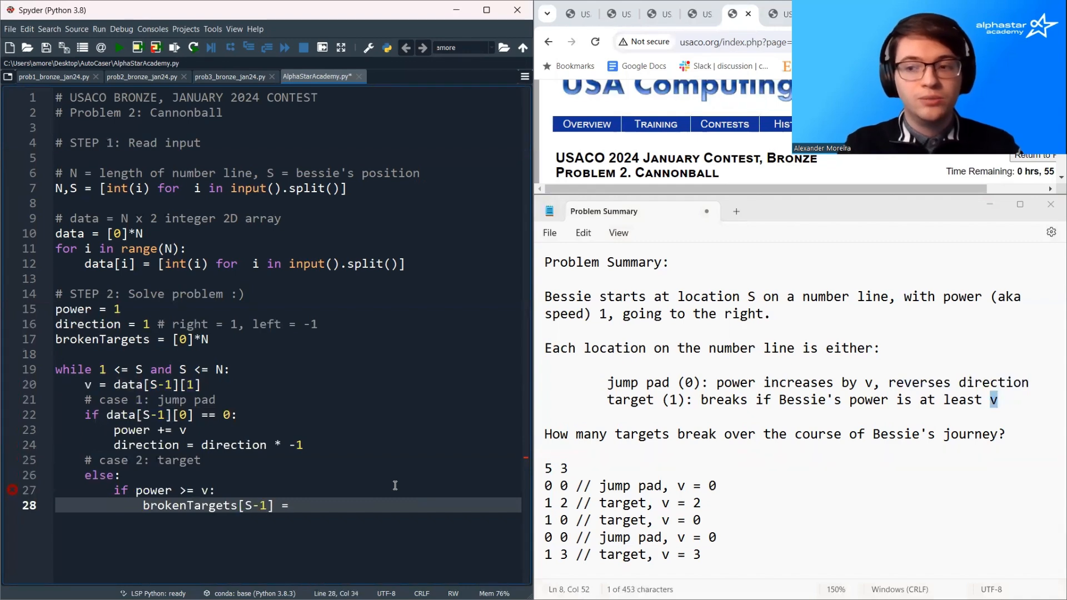
{"action": "type", "text": "1"}
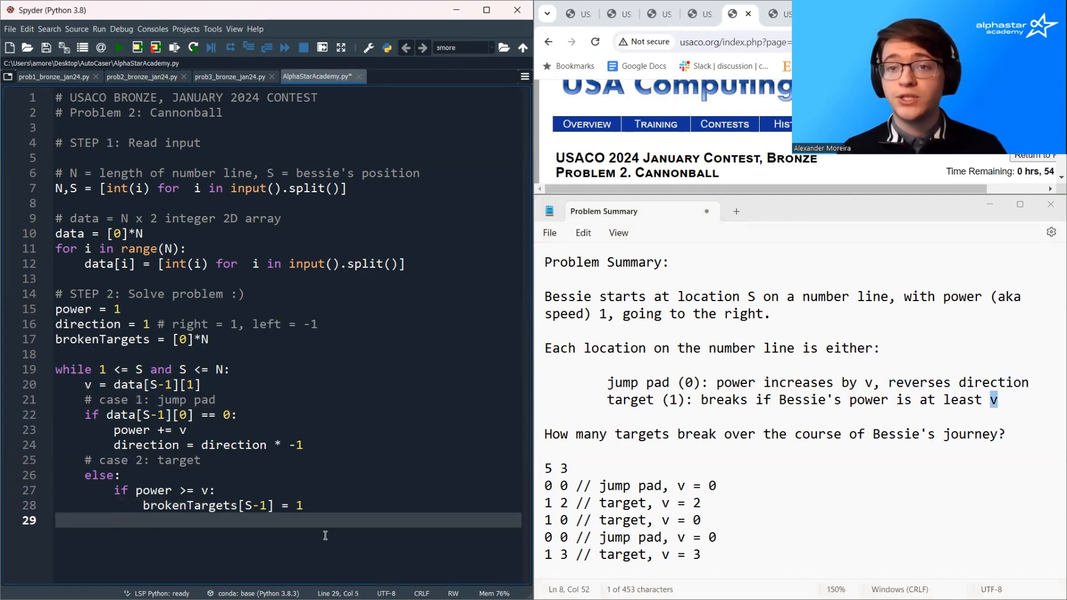
- Move Bessie with 'S = S + power * direction' after the if/else
{"action": "type", "text": "S = S +"}
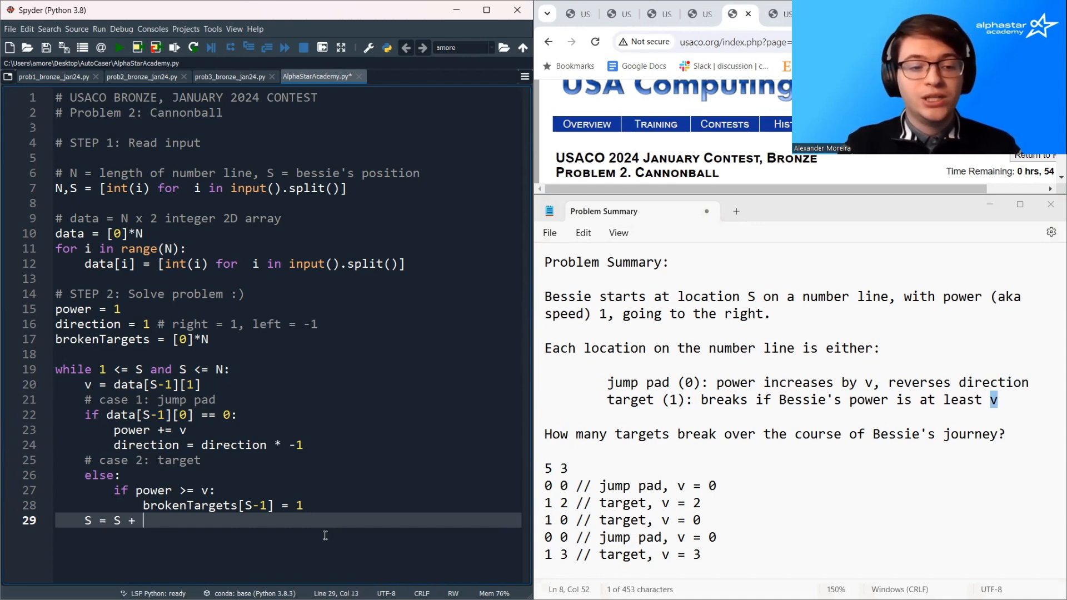
{"action": "type", "text": "power * d"}
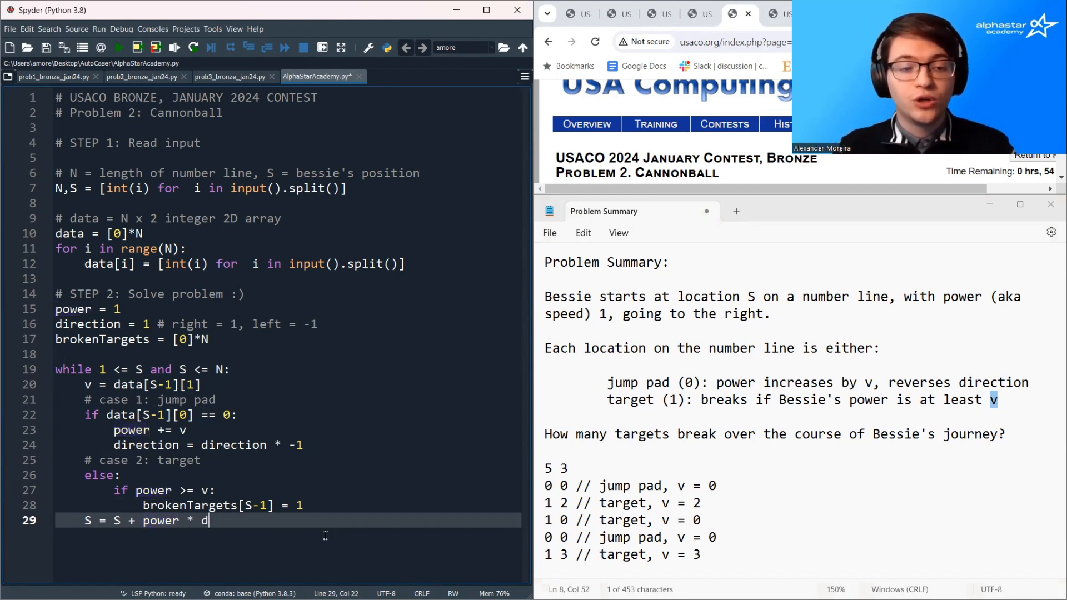
{"action": "type", "text": "irection"}
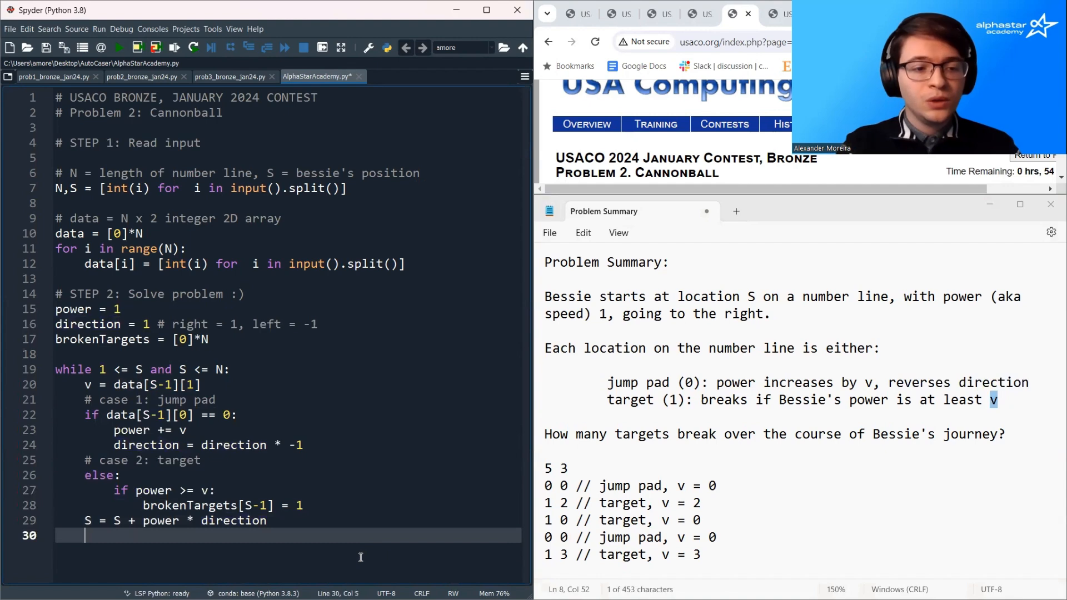
- End the script with print(sum(brokenTargets)) after the loop
{"action": "type", "text": "print("}
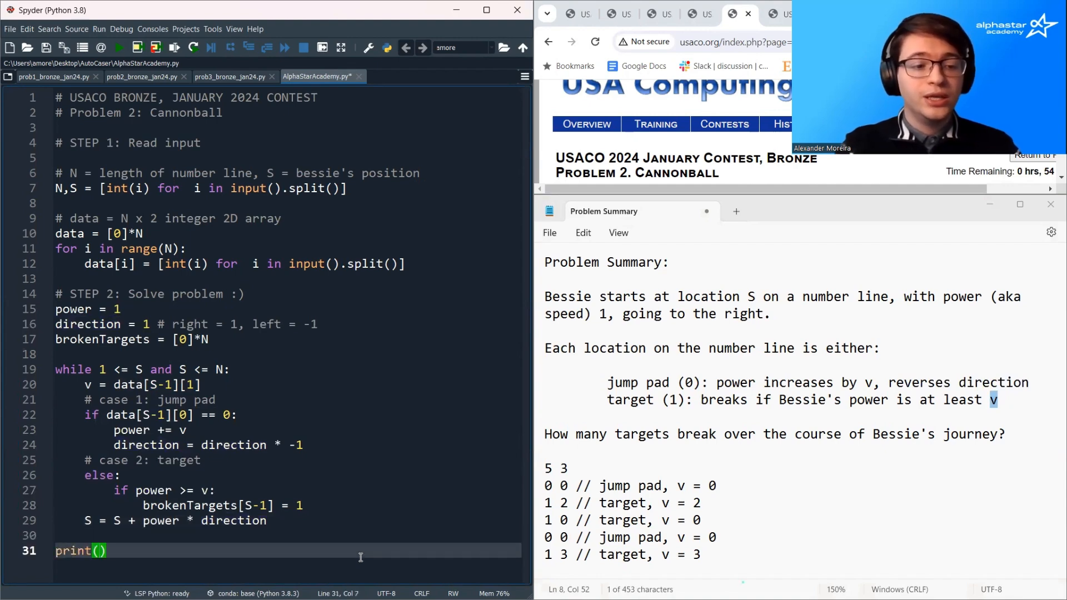
{"action": "type", "text": "sum(brokenTargets"}
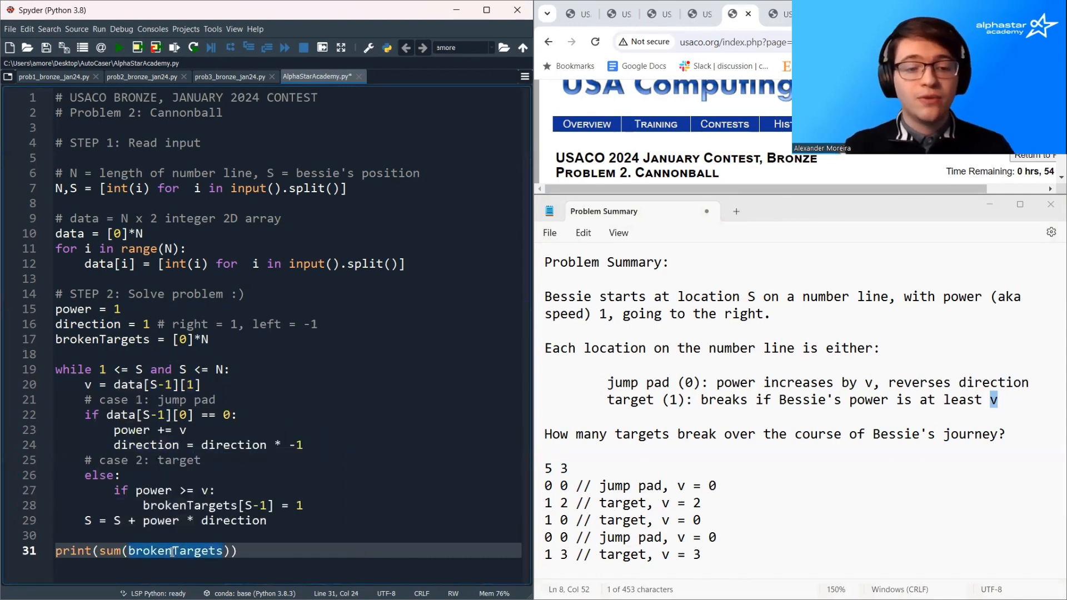
{"action": "double_click", "coordinate": [174, 551]}
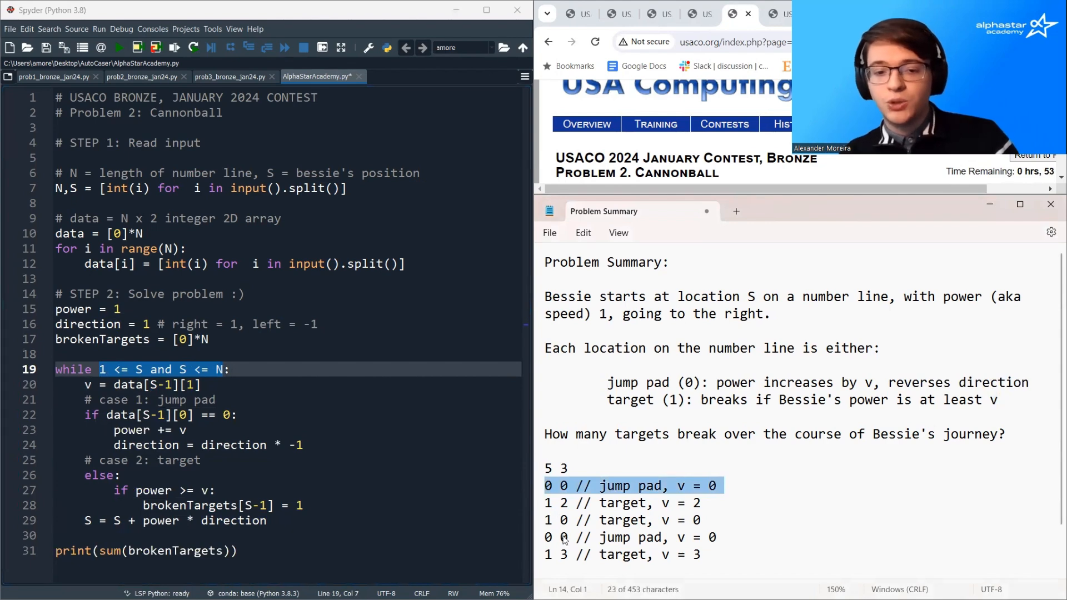
{"action": "mouse_move", "coordinate": [566, 490]}
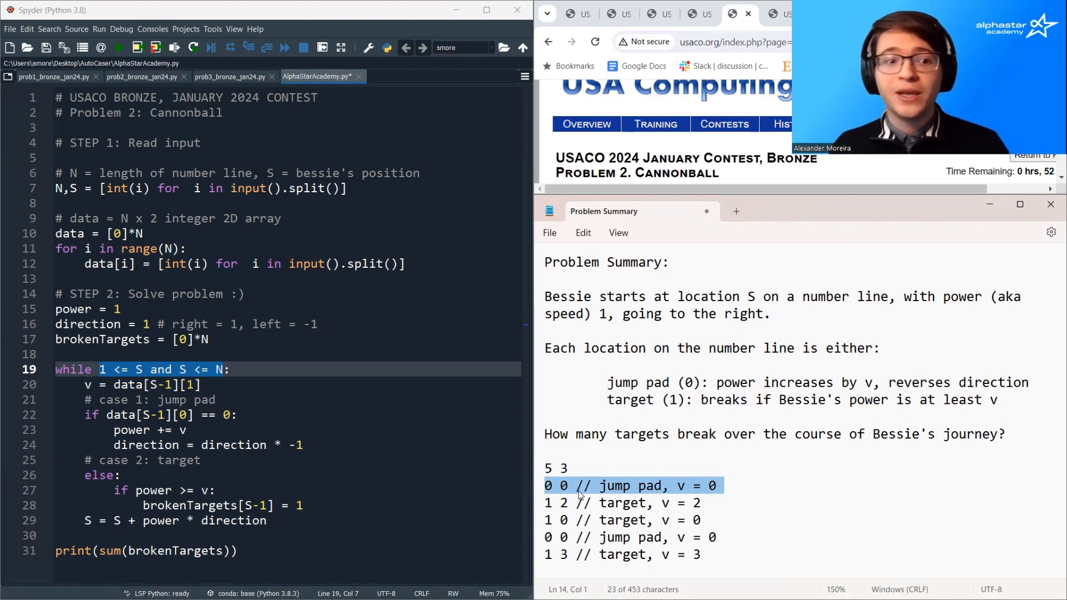
- Add time = 0, increment time each pass, and require 'and time <= N' in the while condition
{"action": "left_click", "coordinate": [215, 339]}
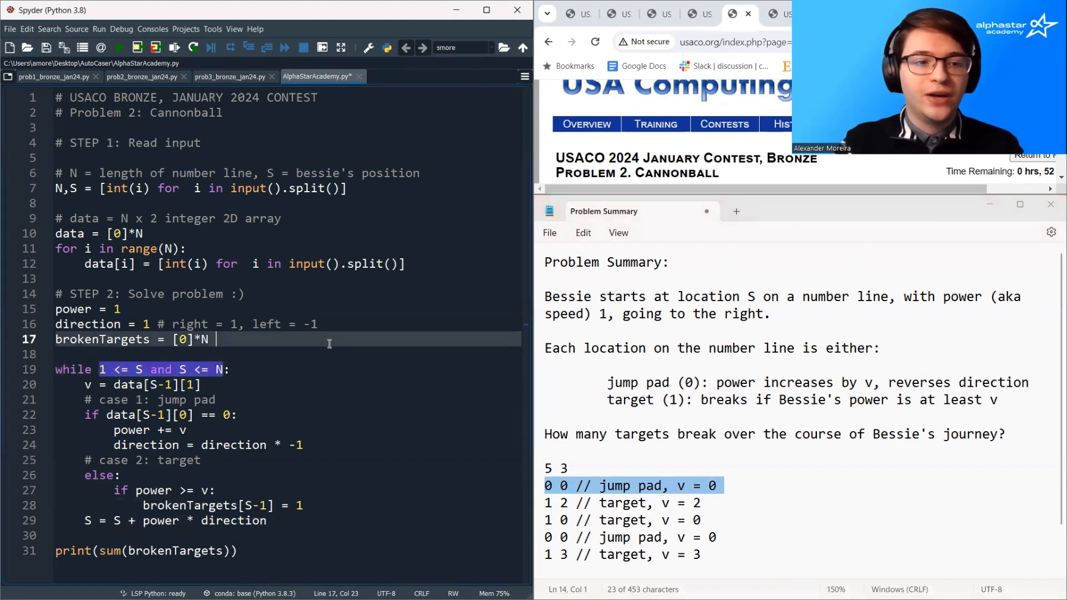
{"action": "type", "text": "tu"}
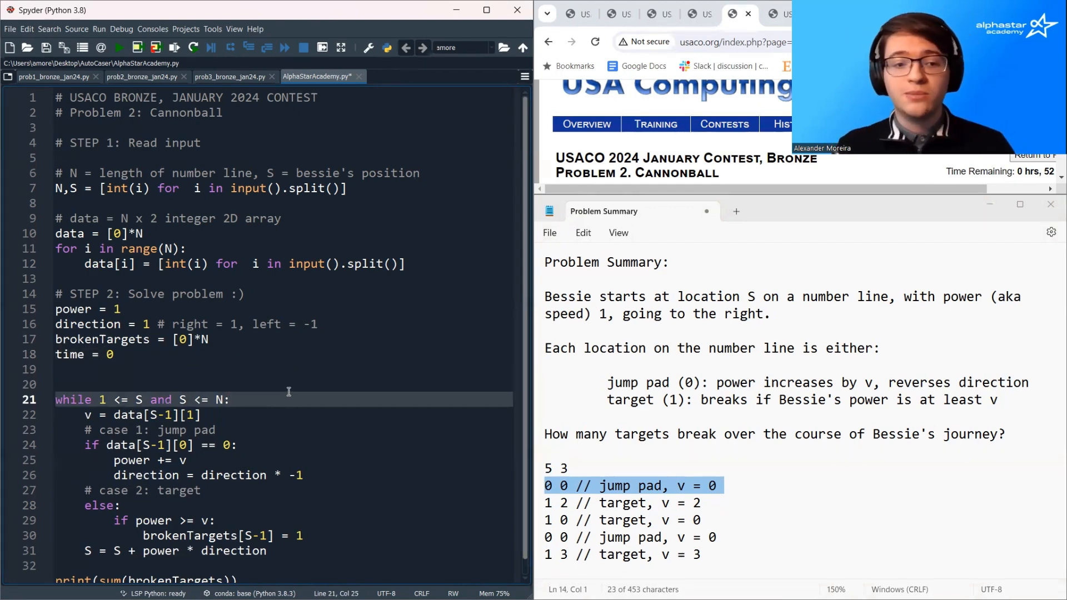
{"action": "type", "text": "time += 1"}
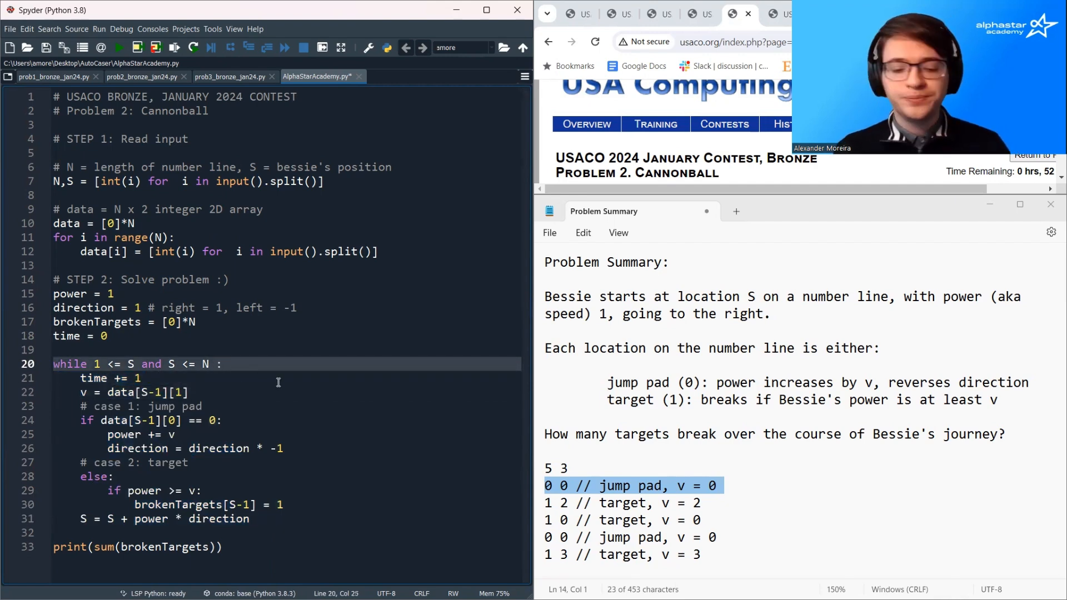
{"action": "type", "text": "and time <:"}
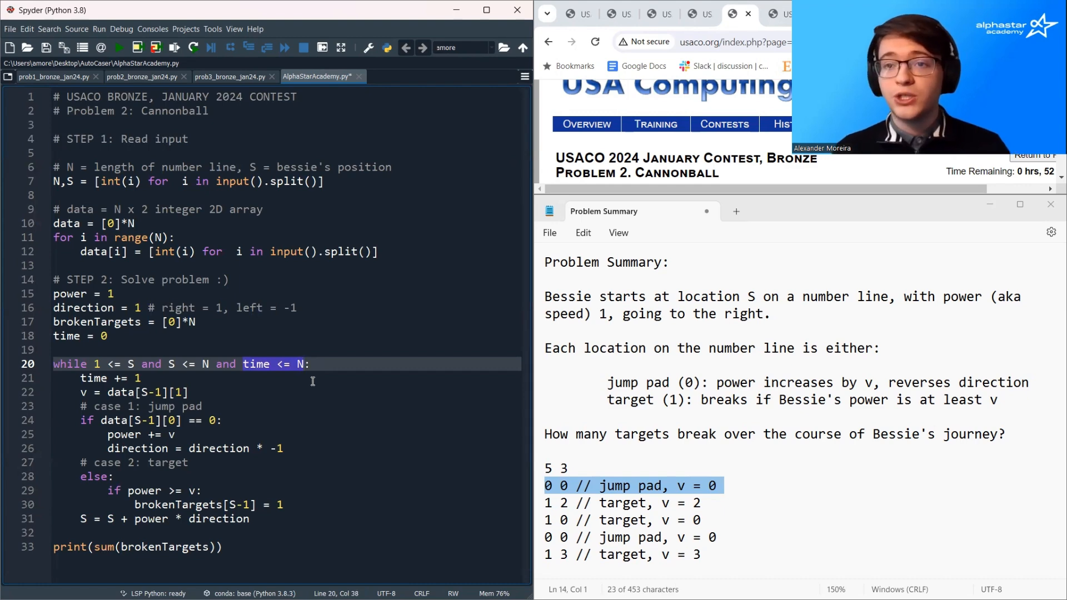
{"action": "mouse_move", "coordinate": [297, 399]}
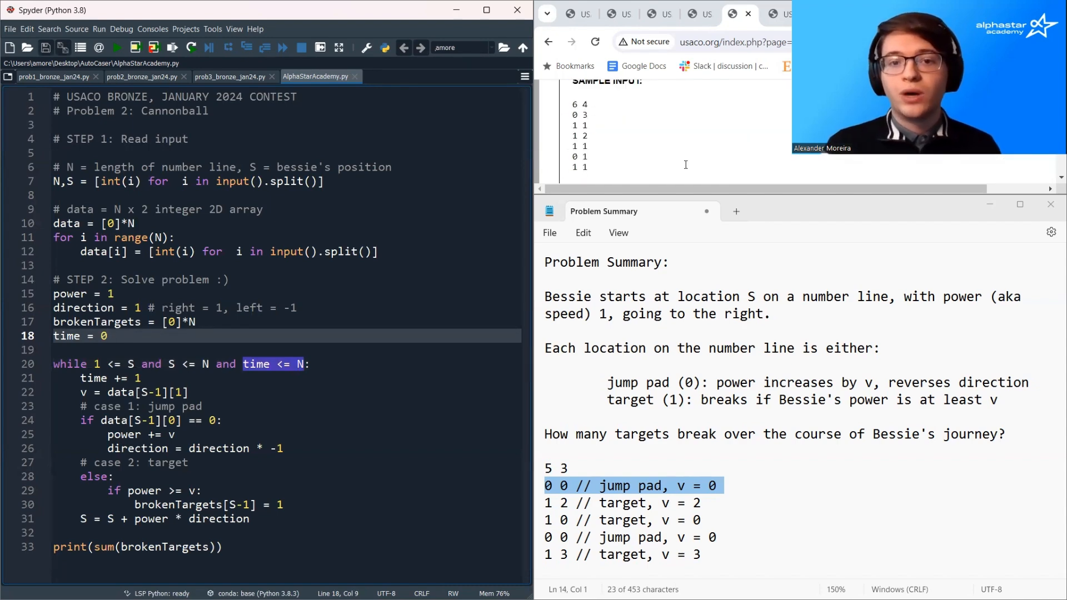
- Submit the .py solution for judging, then start editing the loop's time bound multiplier
{"action": "scroll", "scroll_direction": "down", "scroll_amount": 3}
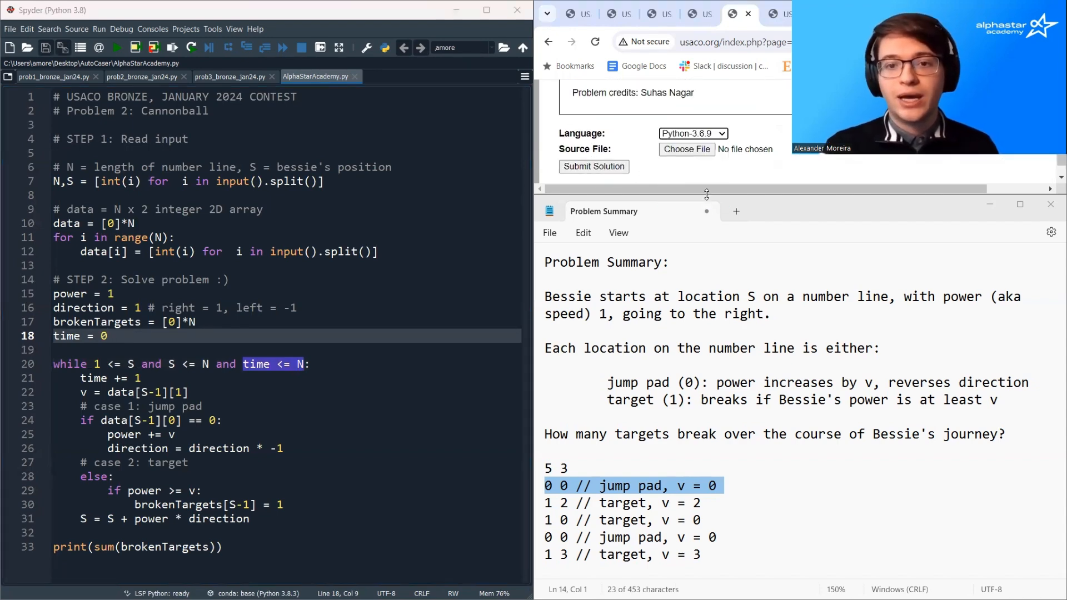
{"action": "left_click", "coordinate": [687, 149]}
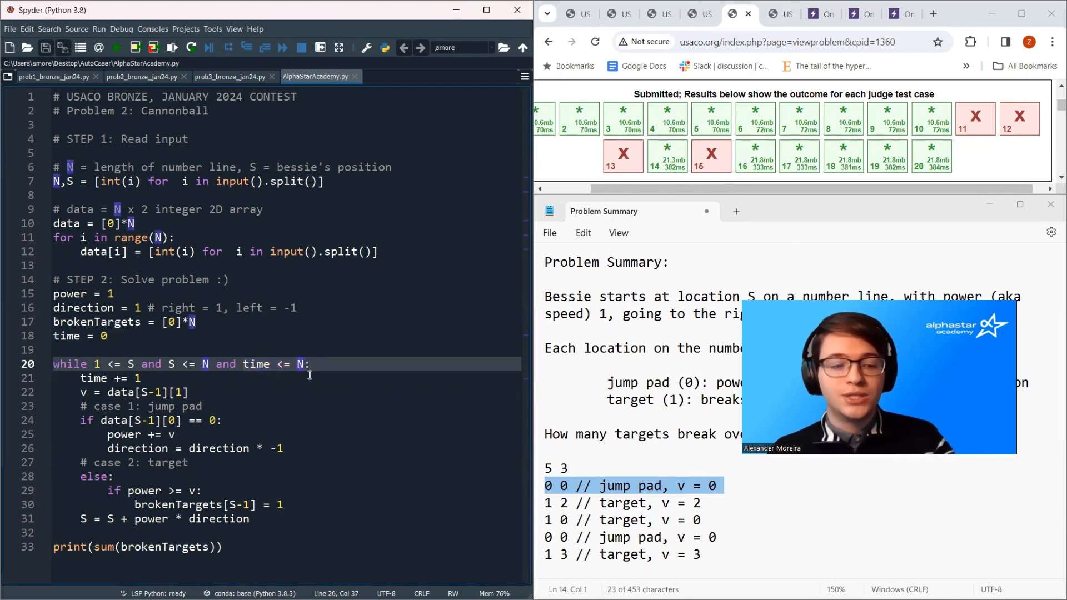
{"action": "type", "text": "2*"}
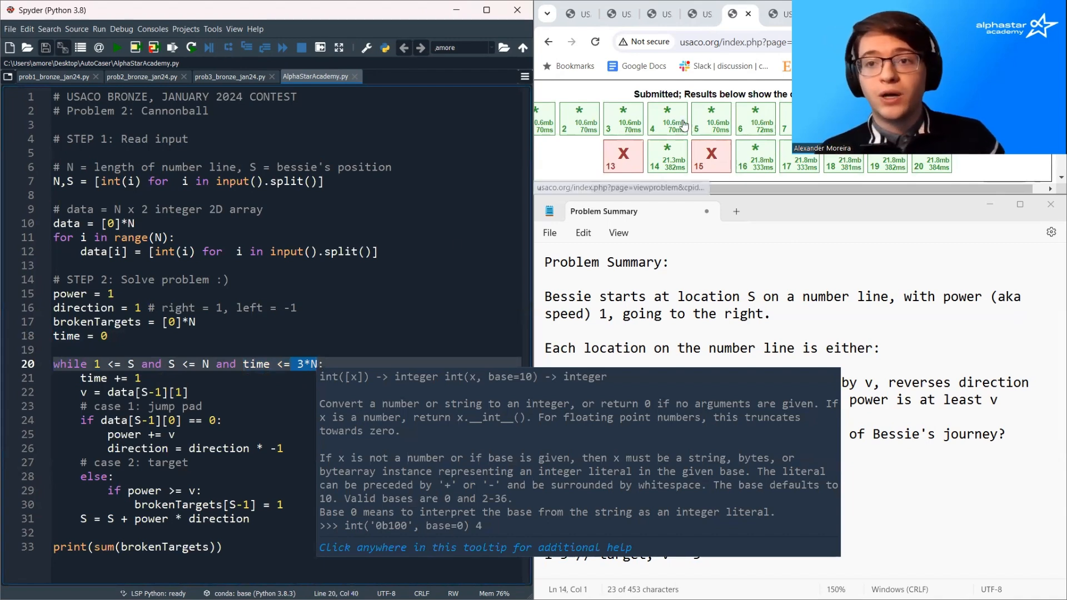
- Open the language choices on the USACO form to resubmit the time <= 3*N version
{"action": "left_click", "coordinate": [692, 128]}
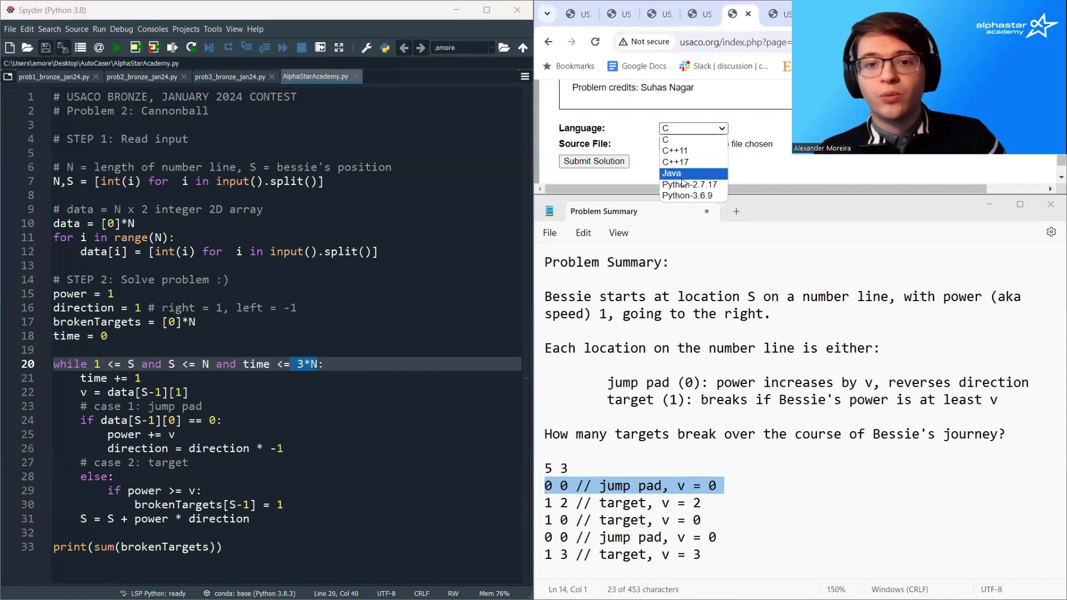
{"action": "mouse_move", "coordinate": [690, 196]}
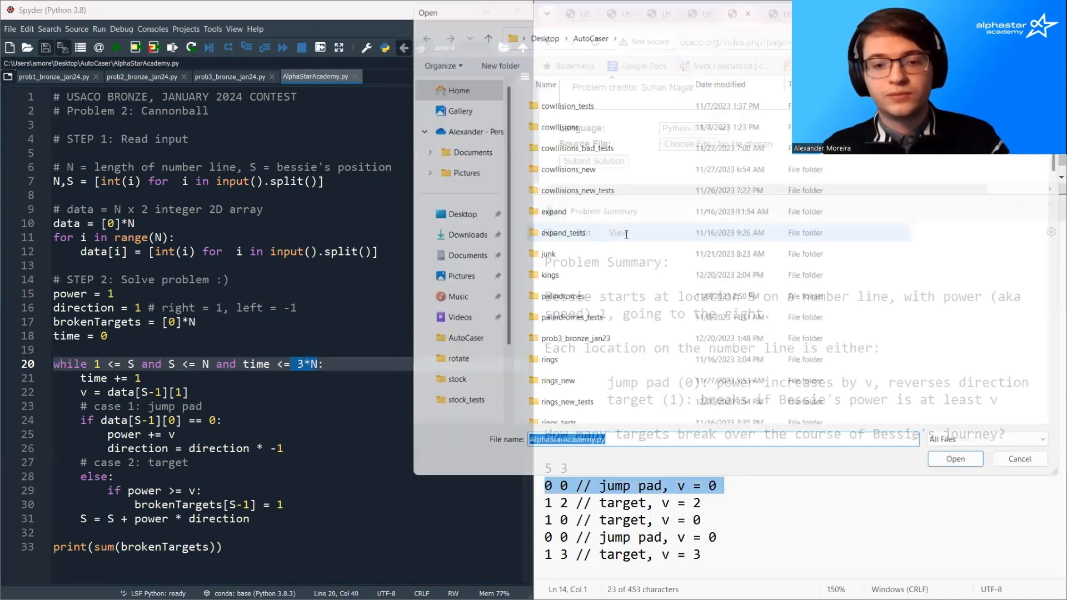
- Select AlphaStarAcademy.py in the Open dialog as the file to resubmit
{"action": "left_click", "coordinate": [1019, 459]}
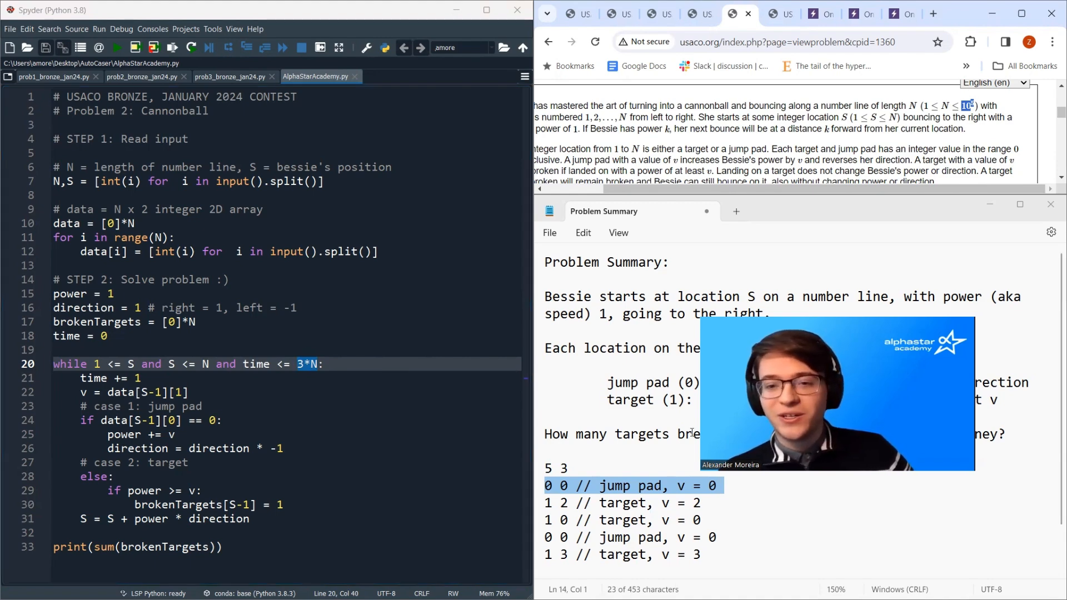
- Scroll the Cannonball statement to the infinite-bounce and leaving-the-line rule
{"action": "scroll", "scroll_direction": "down", "scroll_amount": 3}
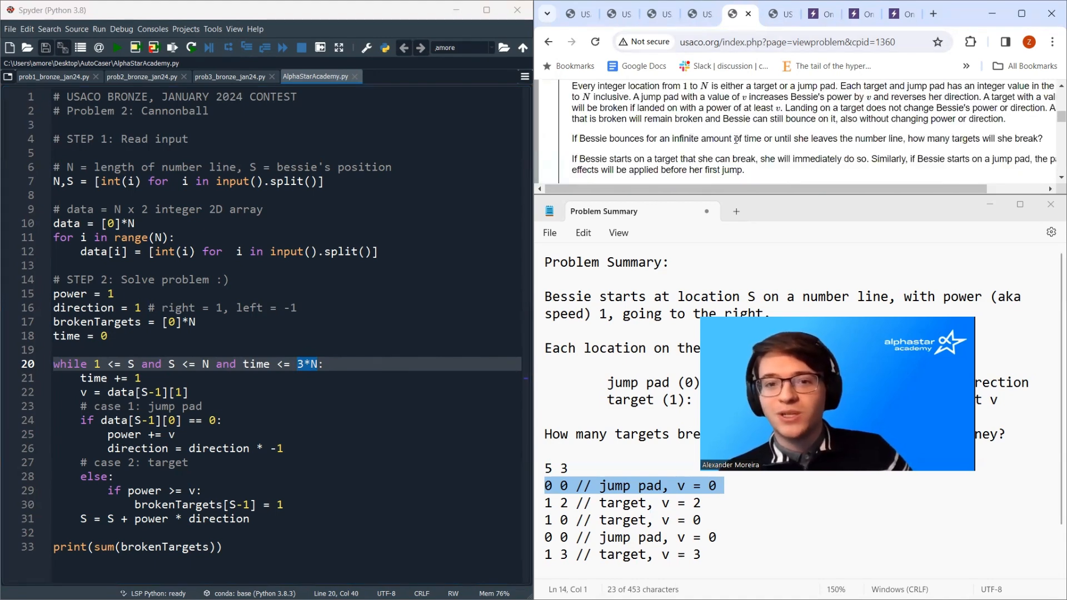